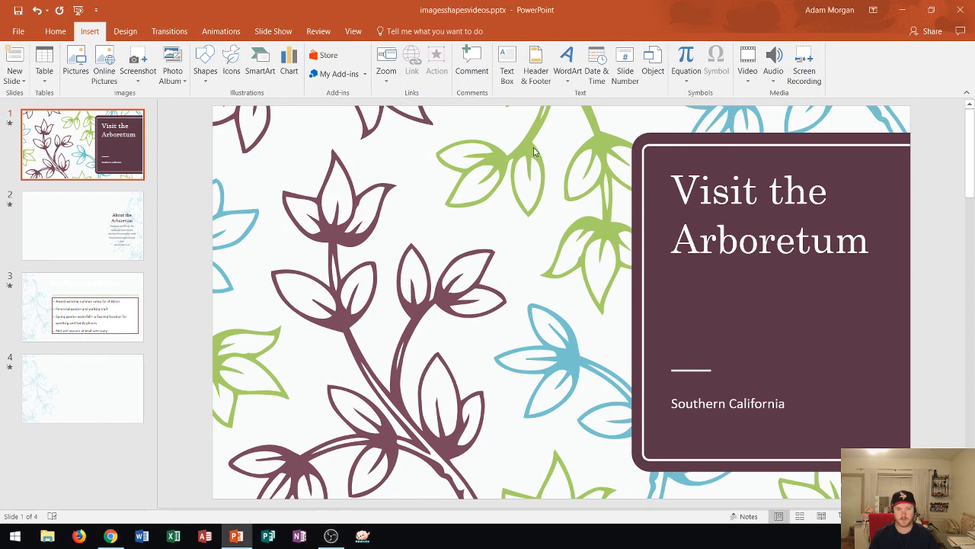
- Select the slide 2 thumbnail to show About the Arboretum with its empty placeholder
left_click(82, 225)
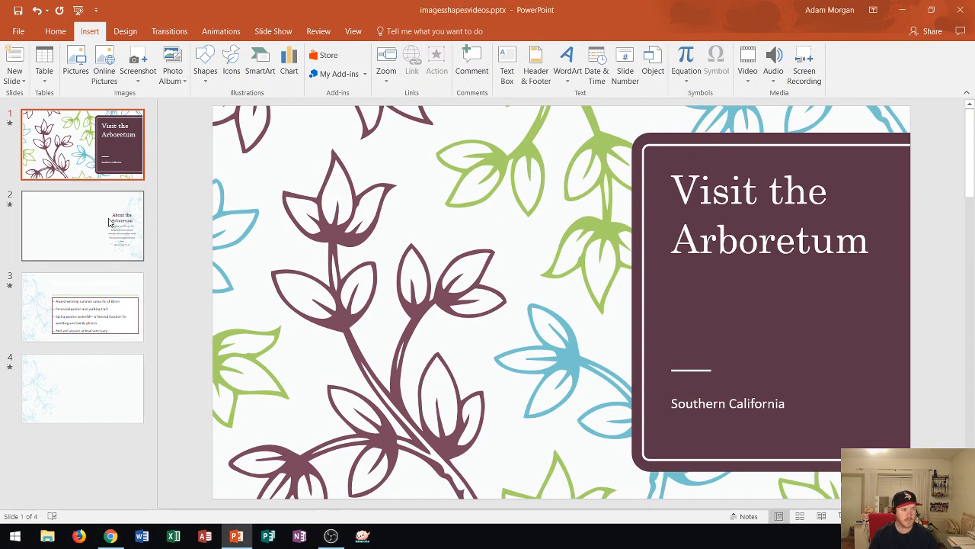
left_click(82, 226)
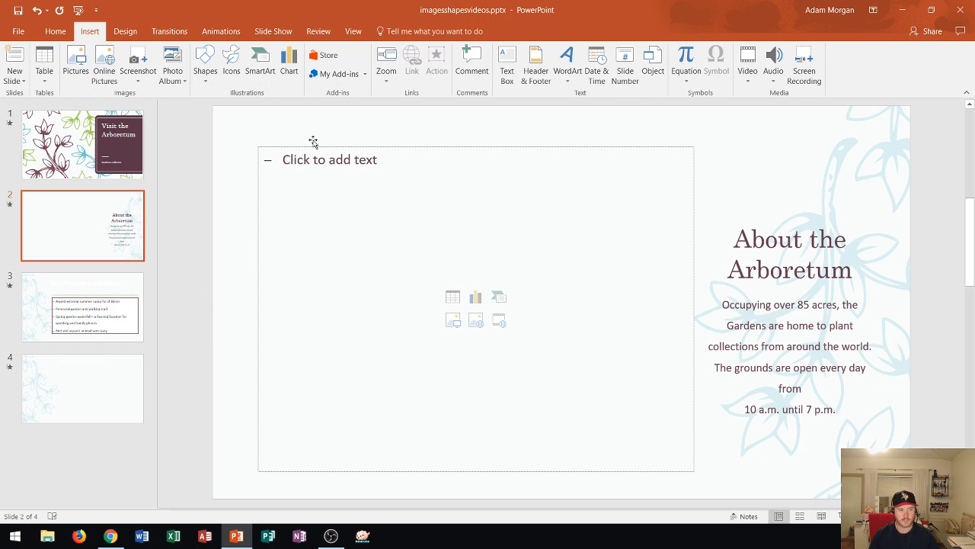
mouse_move(510, 145)
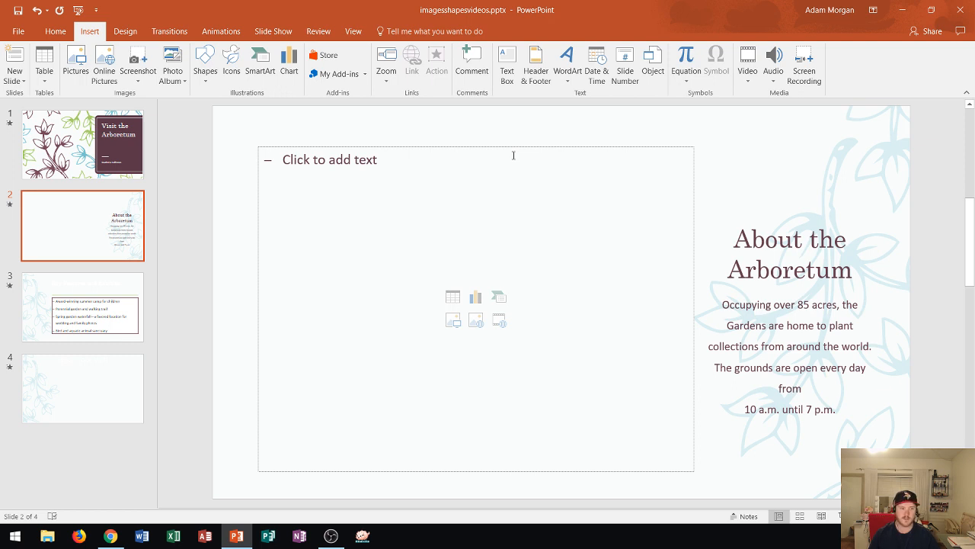
mouse_move(361, 211)
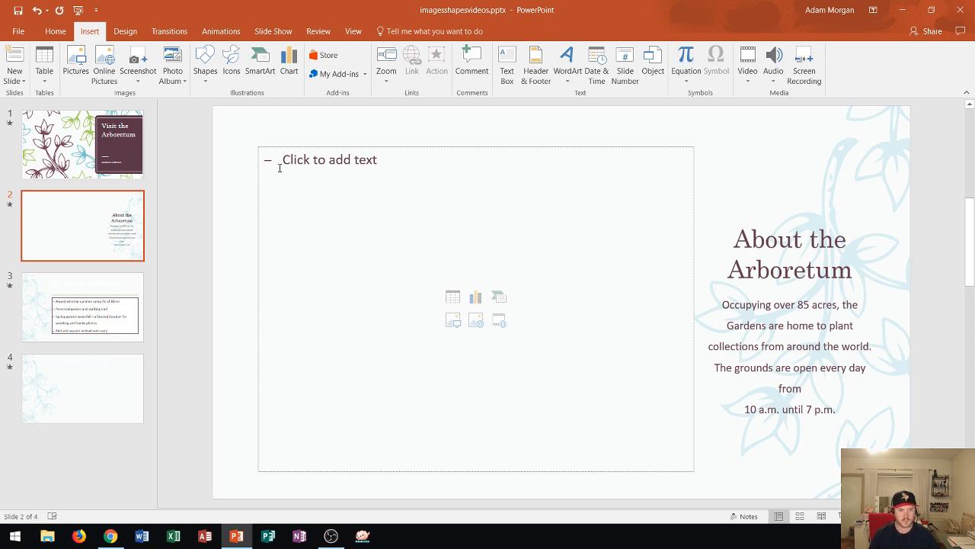
mouse_move(518, 259)
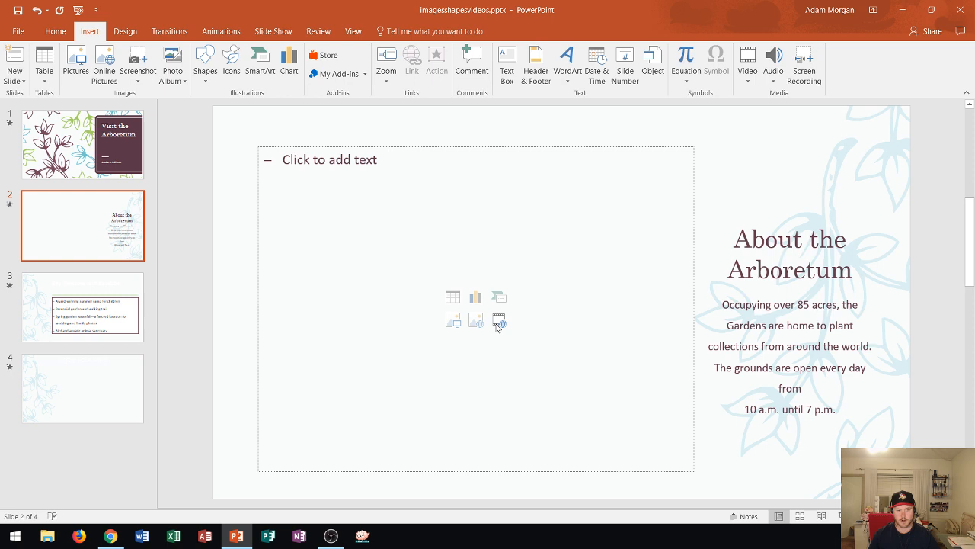
mouse_move(499, 321)
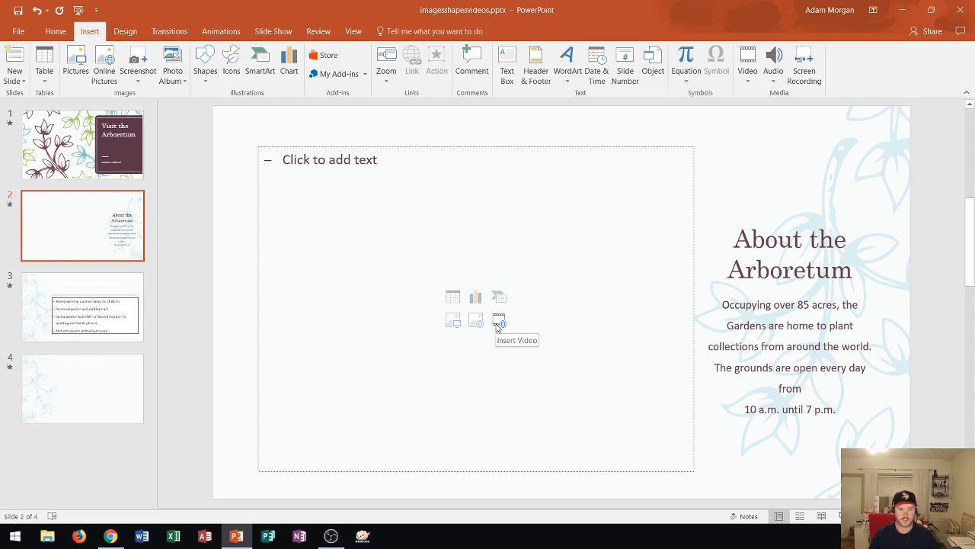
- Start inserting a video from slide 2's empty content placeholder
left_click(500, 320)
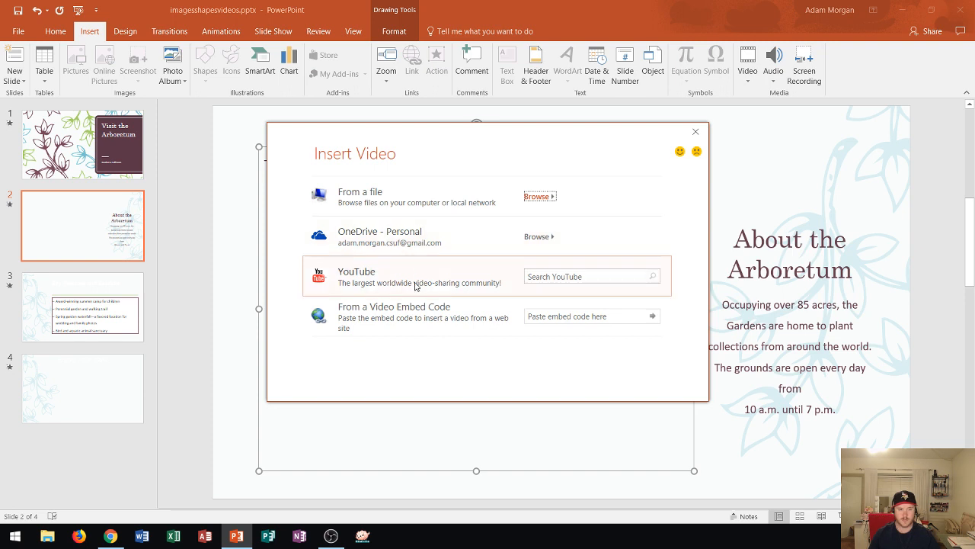
mouse_move(430, 324)
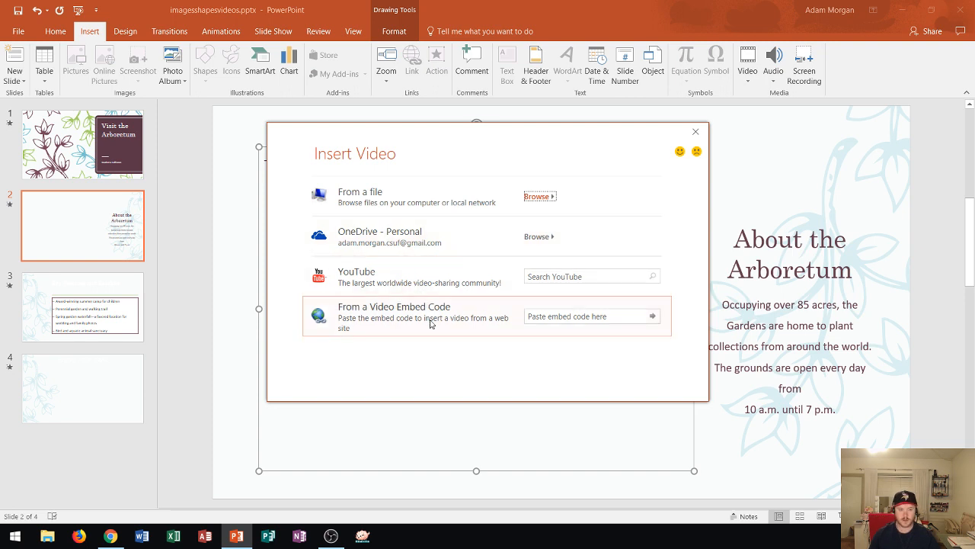
mouse_move(460, 215)
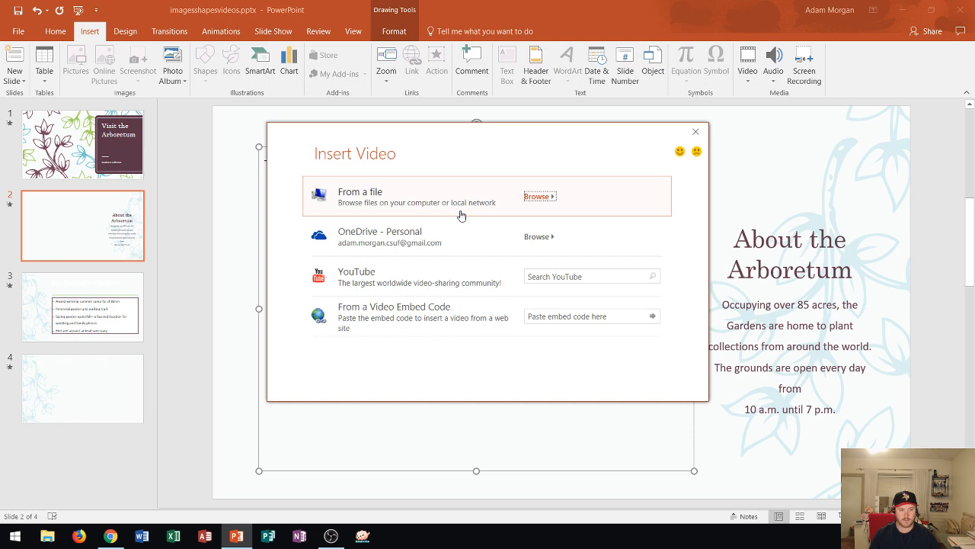
mouse_move(540, 197)
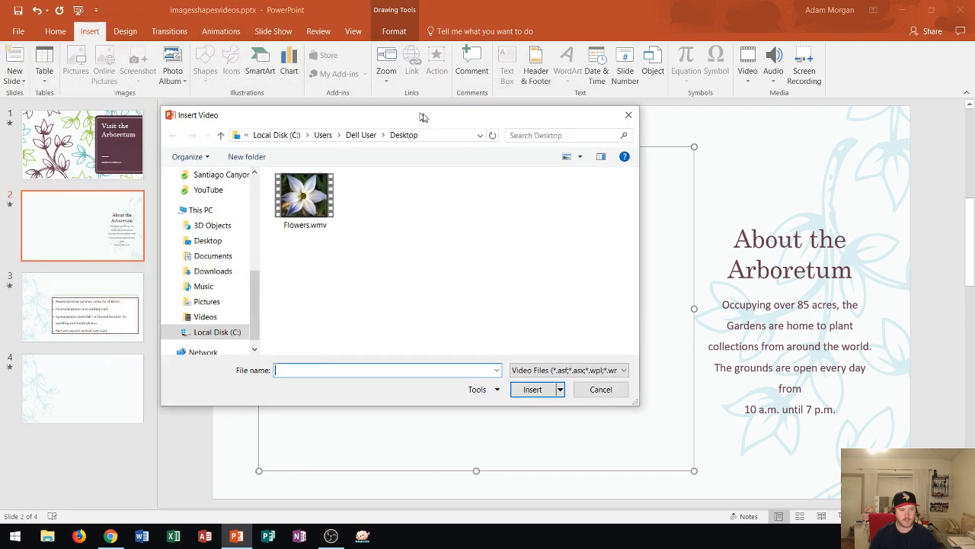
- Move the file chooser, pick Flowers.wmv from the Desktop, and check the Video Files filter
left_click_drag(423, 115, 554, 125)
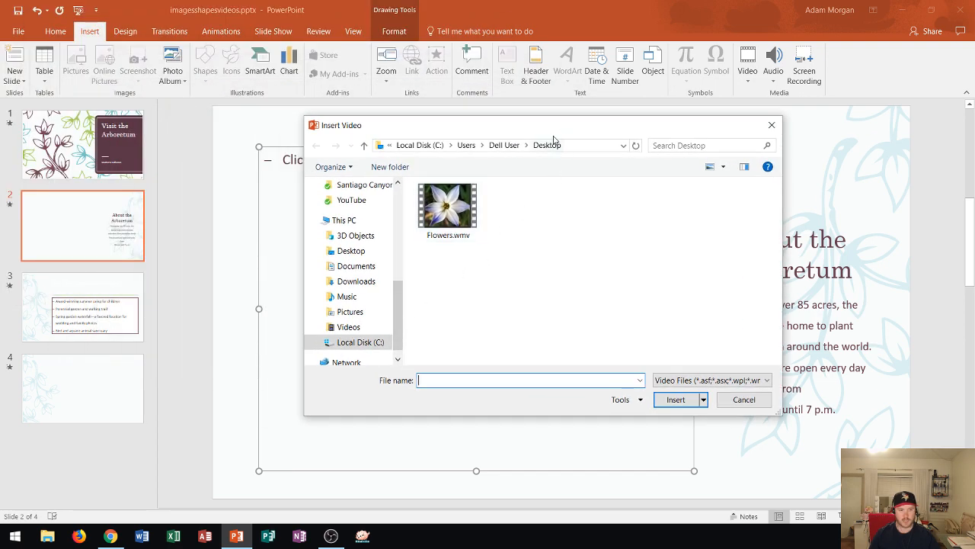
mouse_move(448, 206)
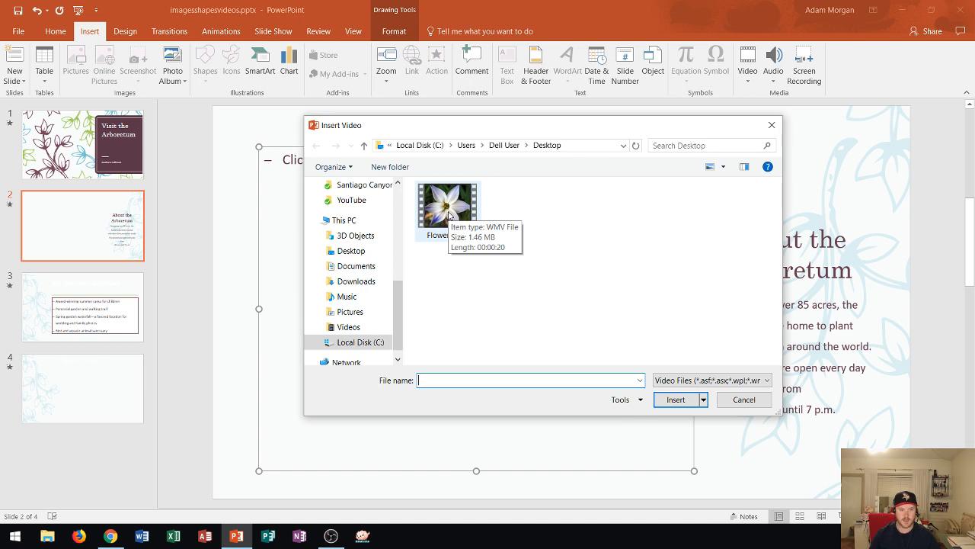
mouse_move(452, 251)
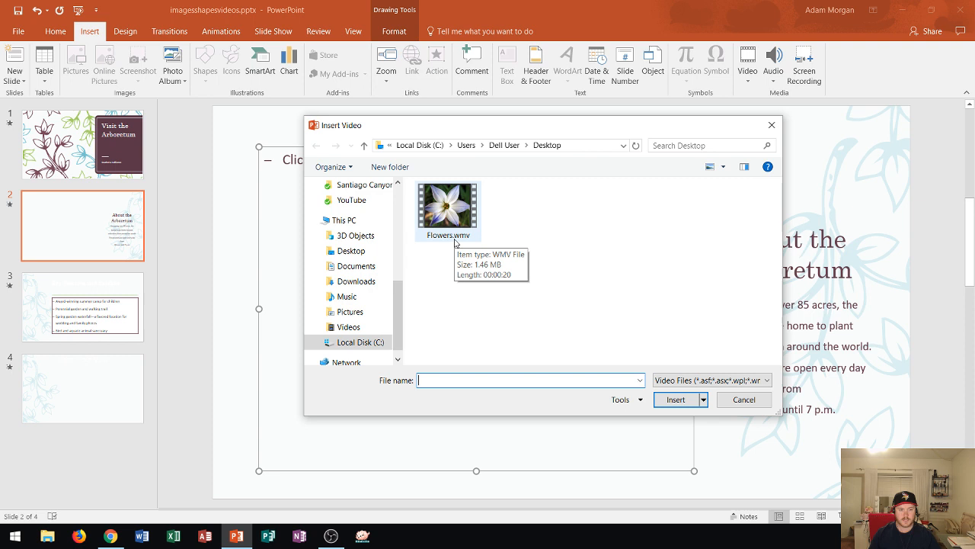
mouse_move(469, 244)
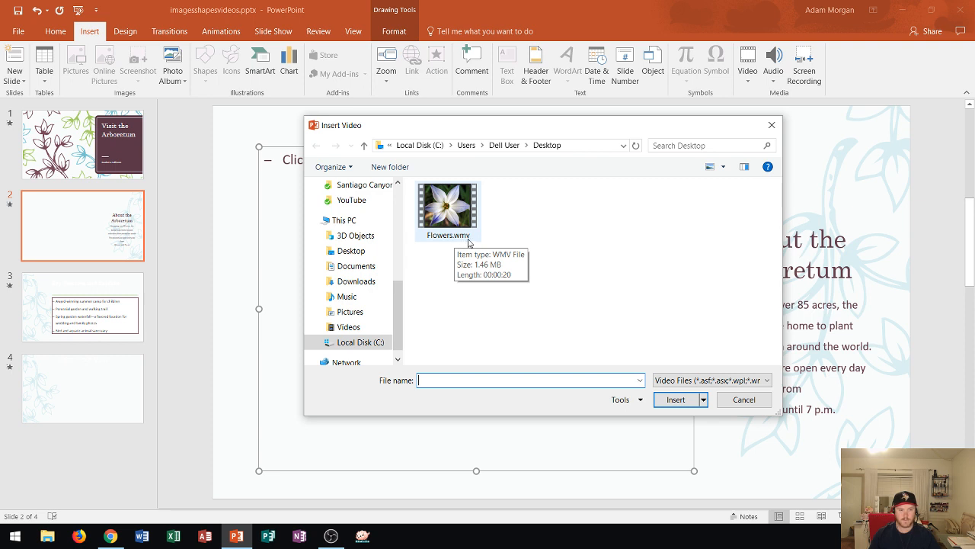
mouse_move(455, 219)
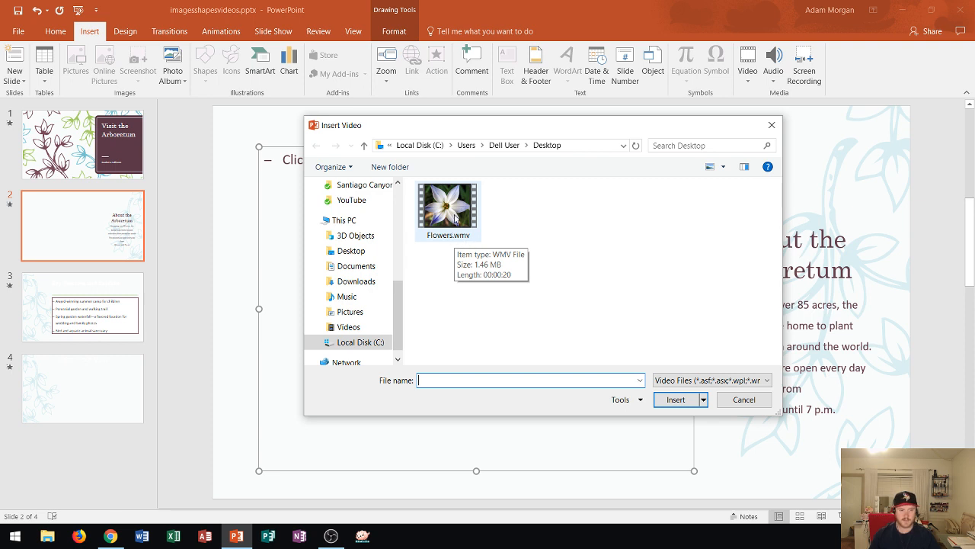
left_click(448, 206)
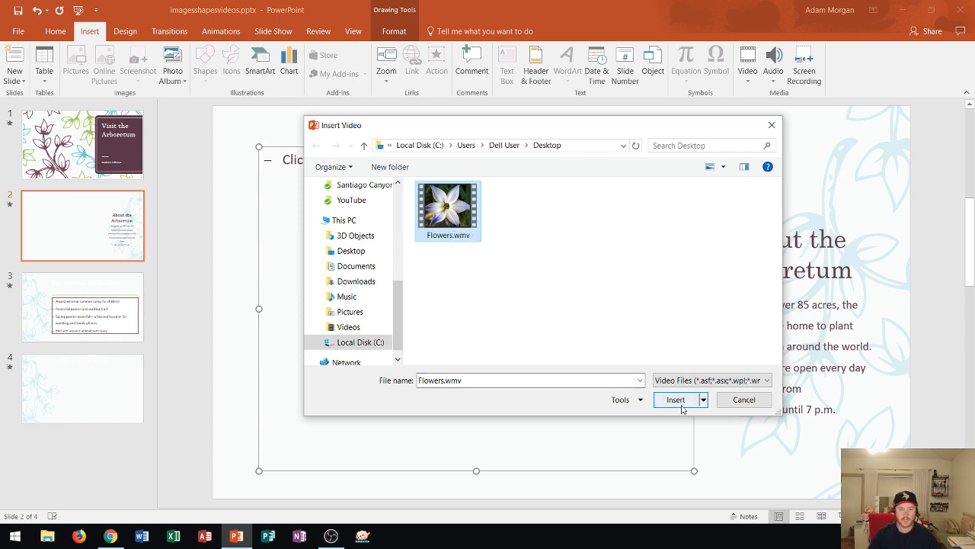
mouse_move(720, 380)
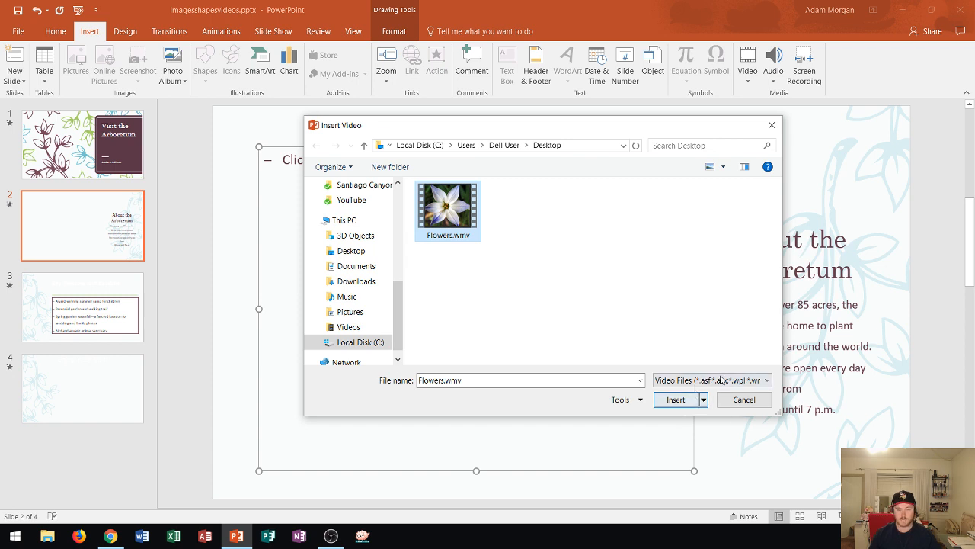
left_click(767, 379)
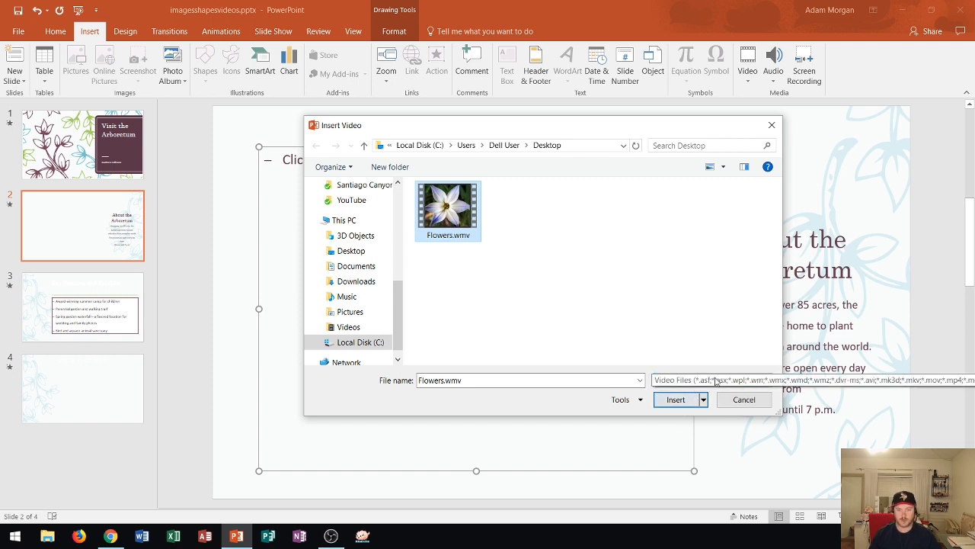
mouse_move(447, 202)
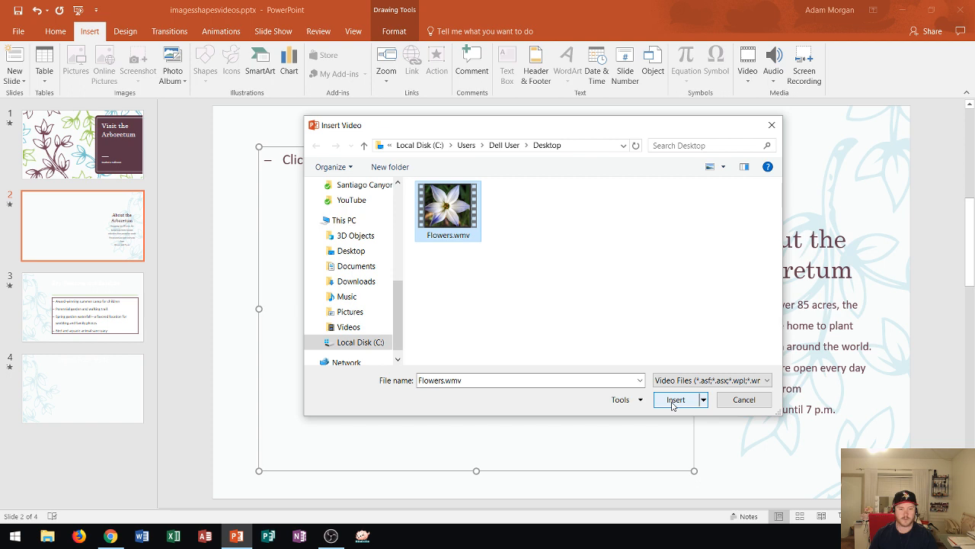
left_click(755, 380)
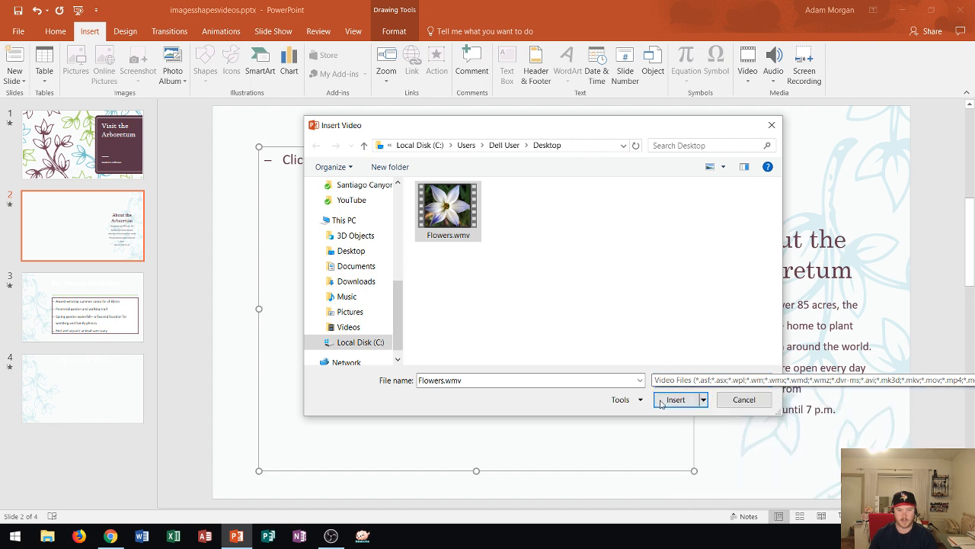
left_click(448, 206)
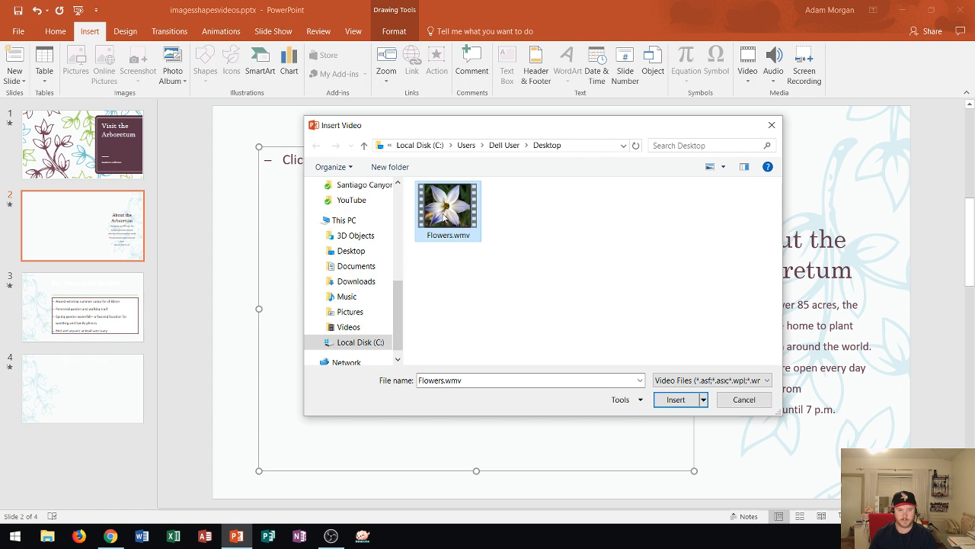
mouse_move(447, 206)
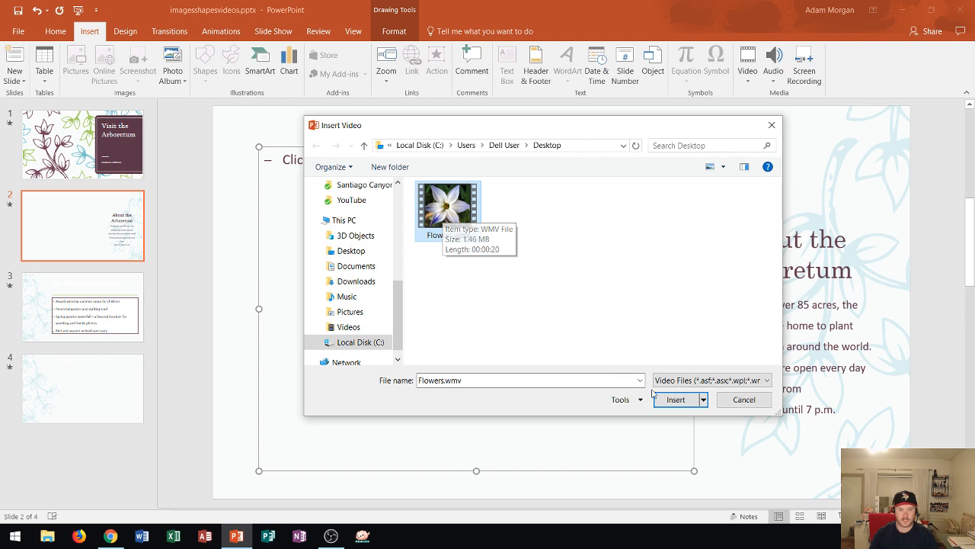
- Insert Flowers.wmv into slide 2's content area and briefly preview its playback
left_click(675, 400)
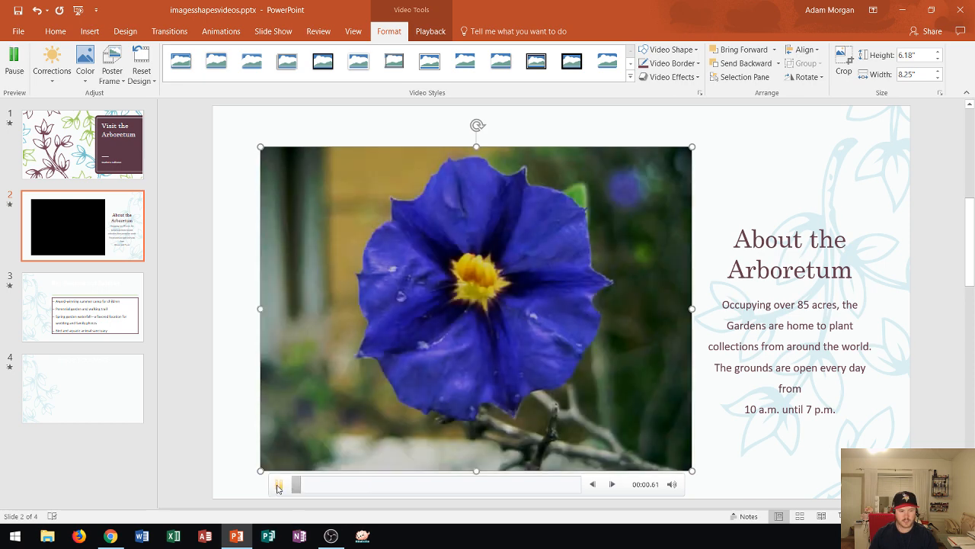
left_click(279, 484)
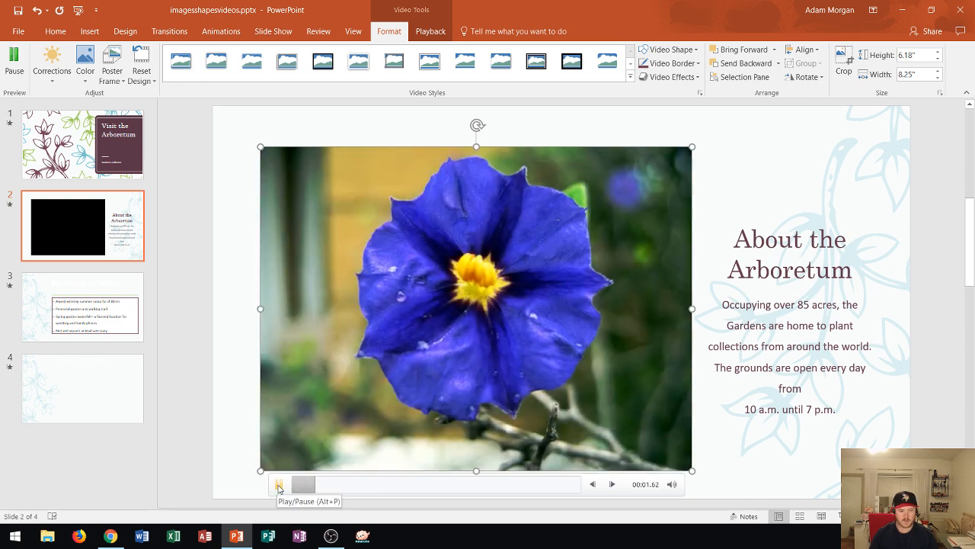
left_click(278, 484)
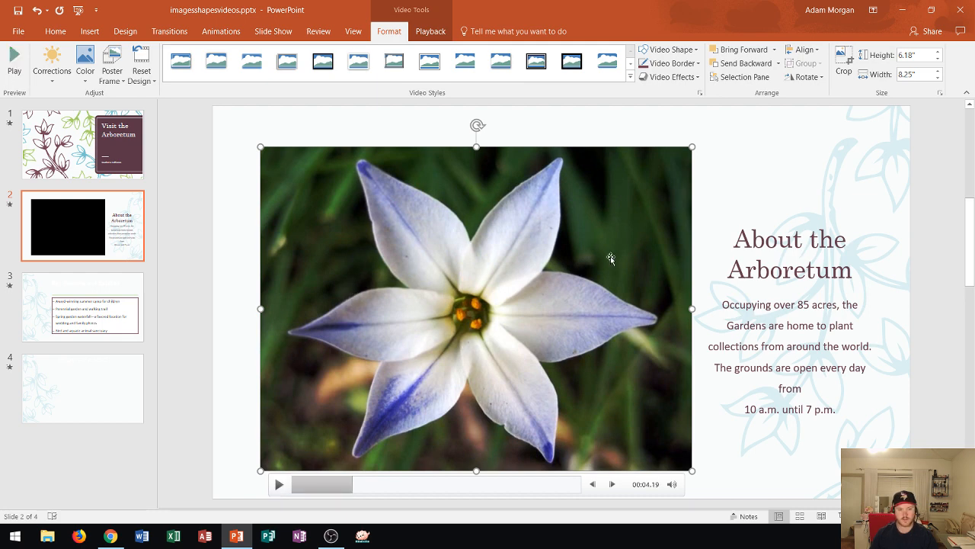
mouse_move(591, 206)
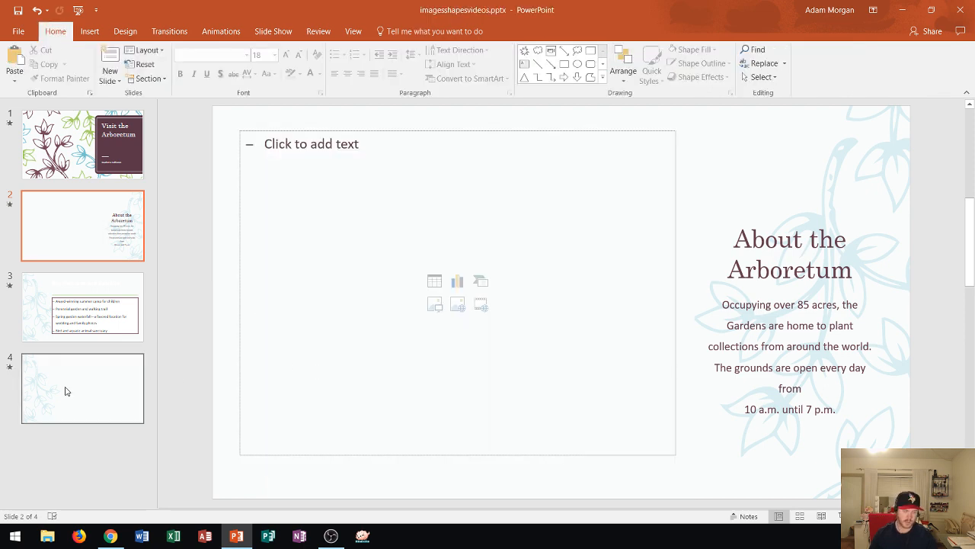
- Go to slide 4, Enjoy Your Visit!, and view the Insert tab's Video options
left_click(82, 388)
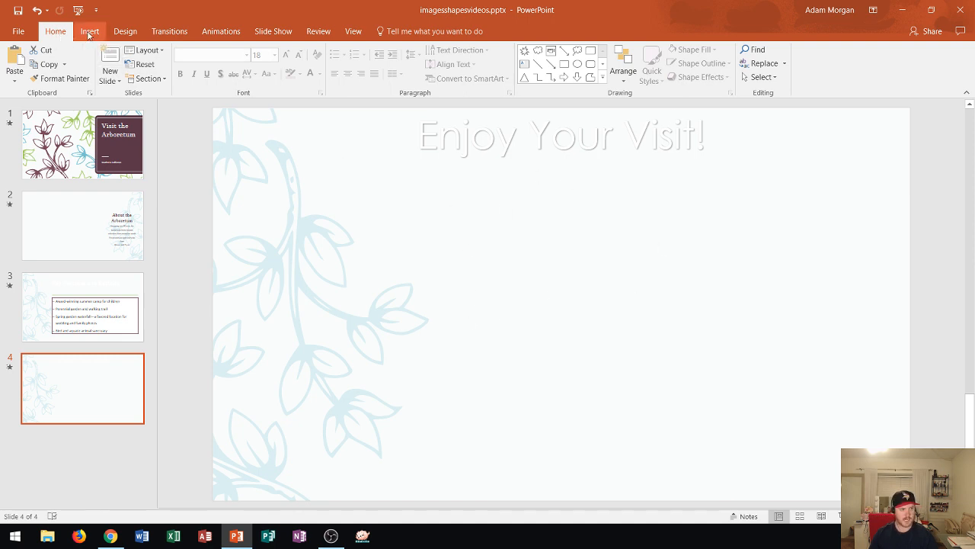
left_click(89, 31)
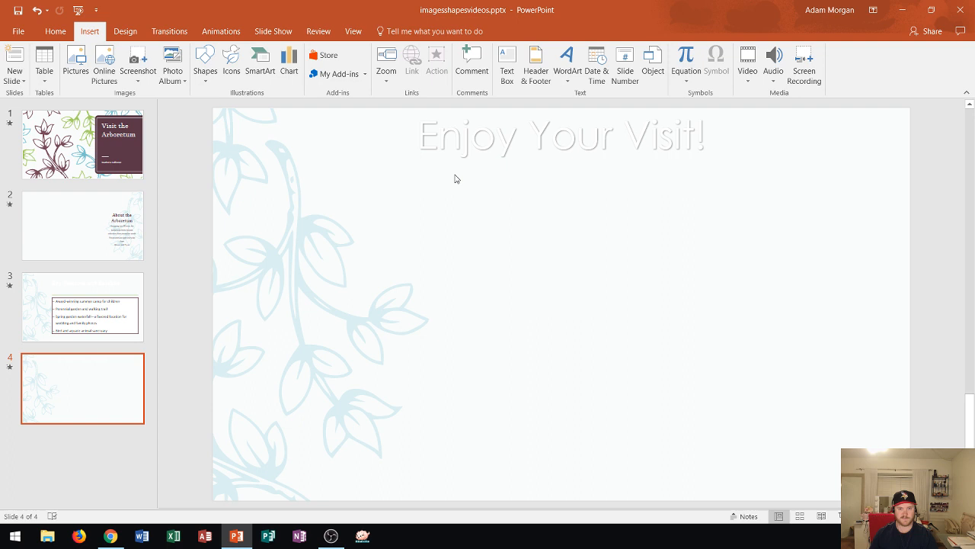
mouse_move(779, 105)
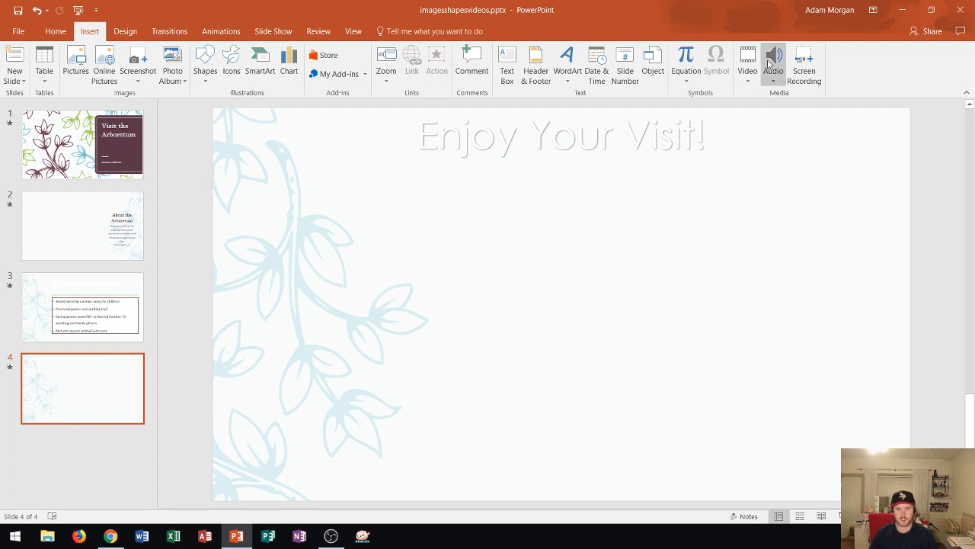
mouse_move(747, 65)
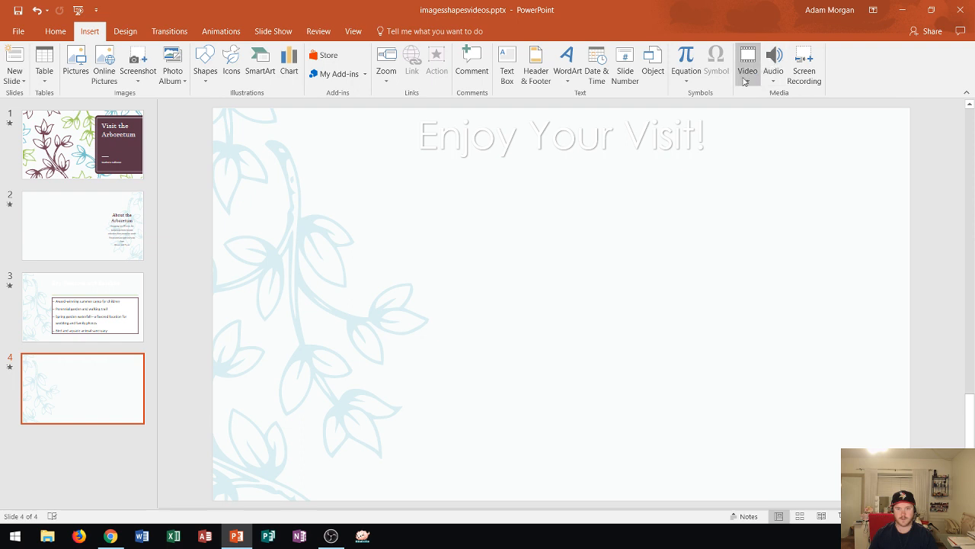
left_click(747, 63)
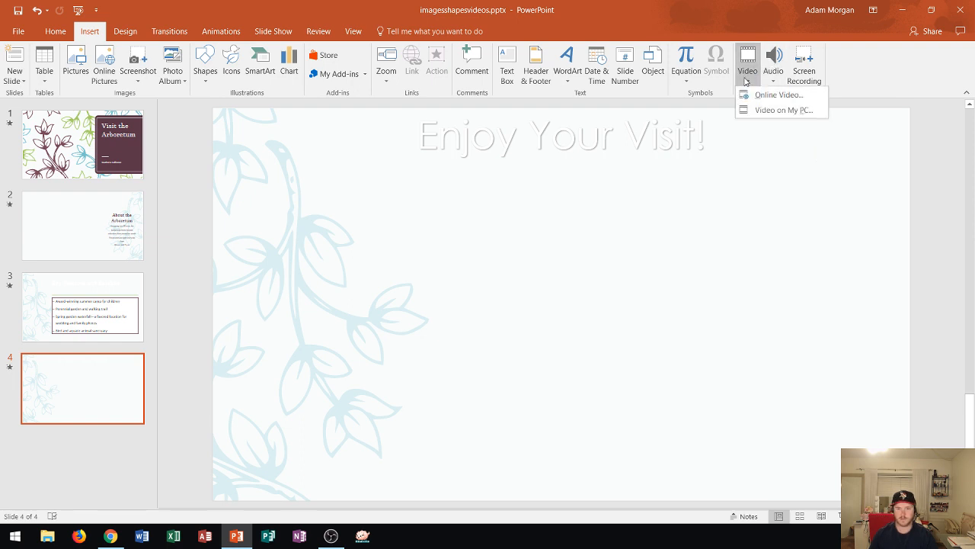
mouse_move(778, 95)
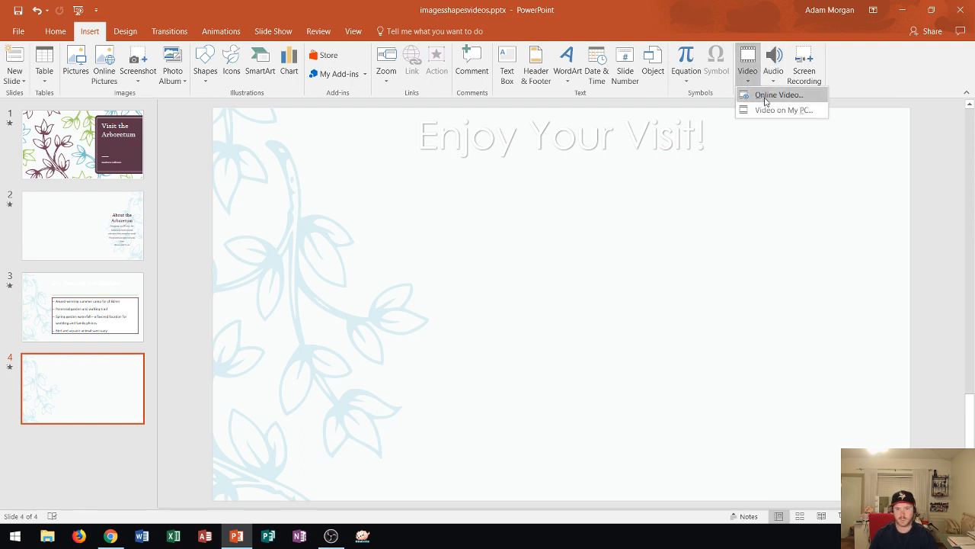
mouse_move(777, 94)
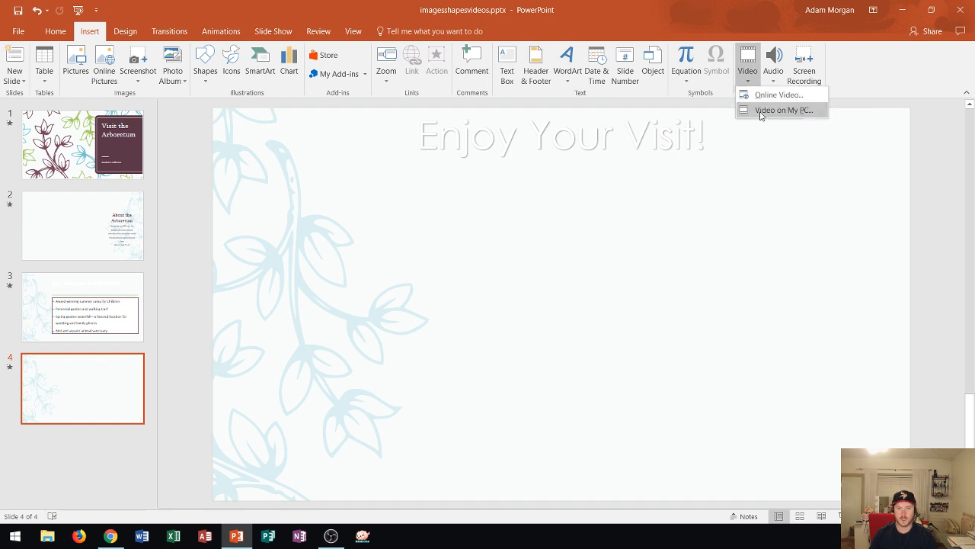
mouse_move(784, 109)
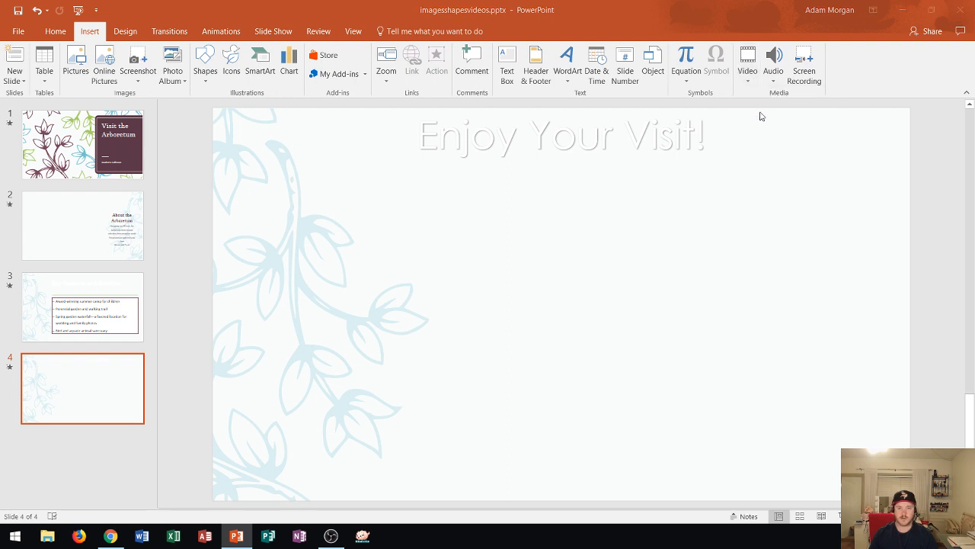
- Insert a video from the PC onto slide 4 and select it
left_click(748, 61)
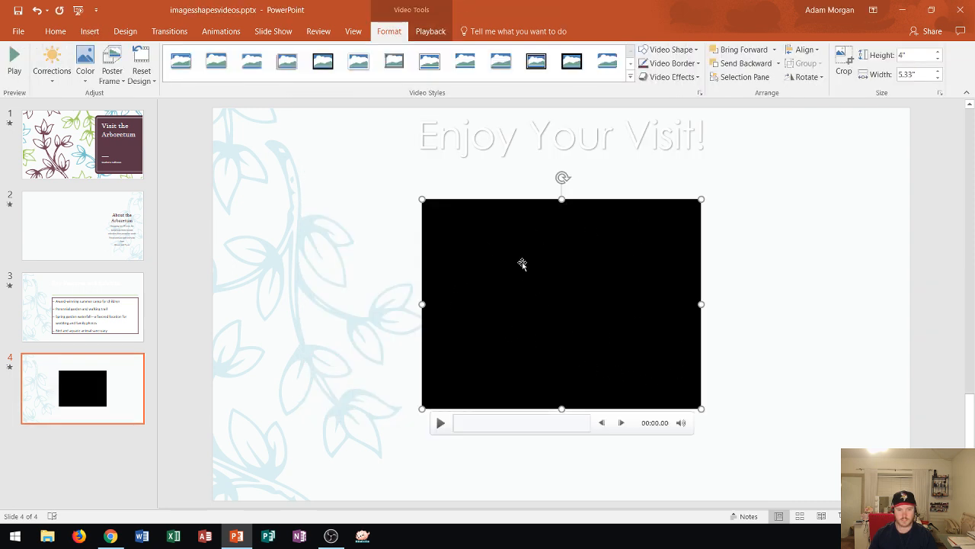
mouse_move(563, 224)
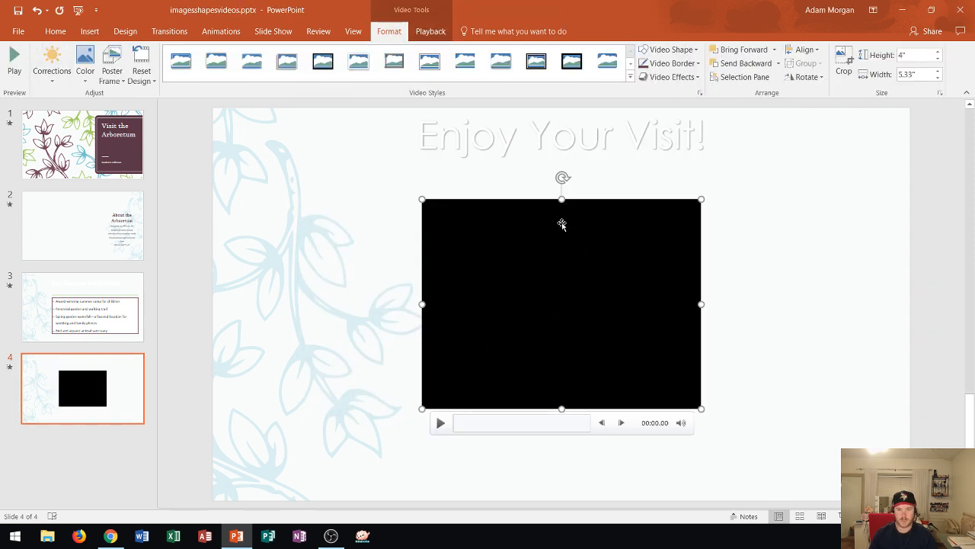
mouse_move(587, 318)
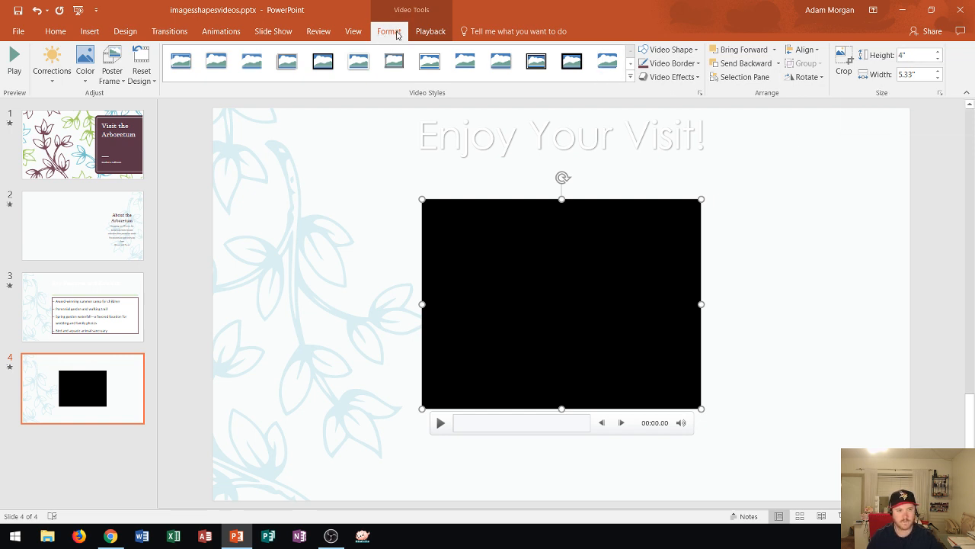
mouse_move(450, 232)
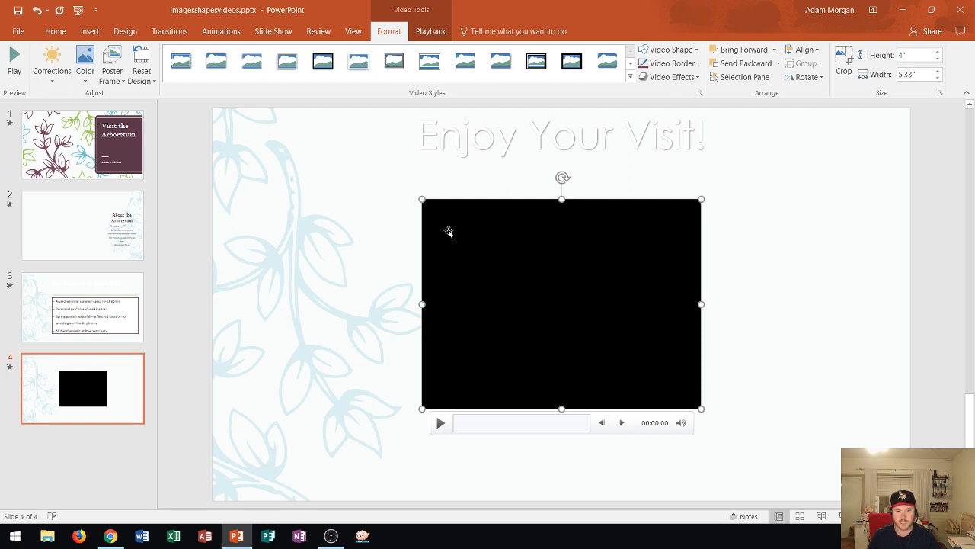
mouse_move(523, 271)
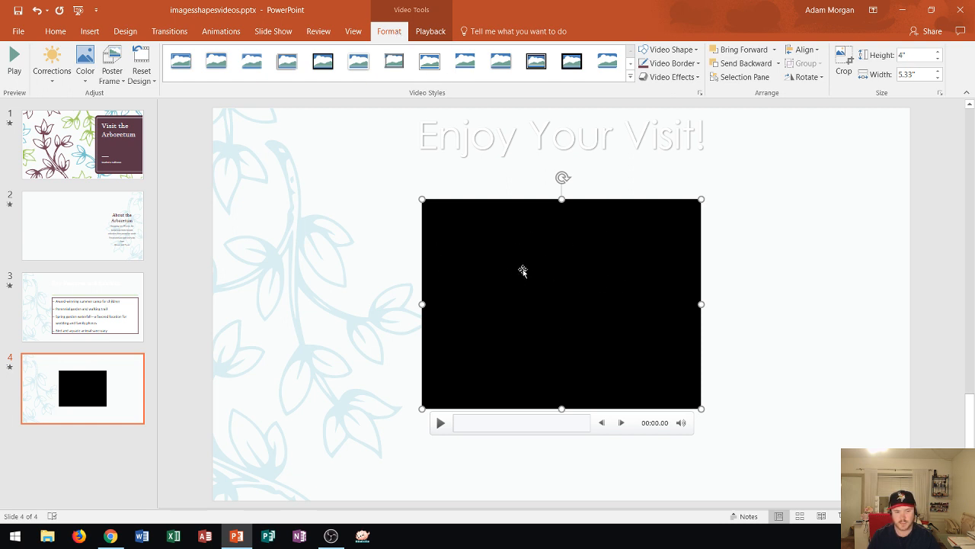
mouse_move(356, 158)
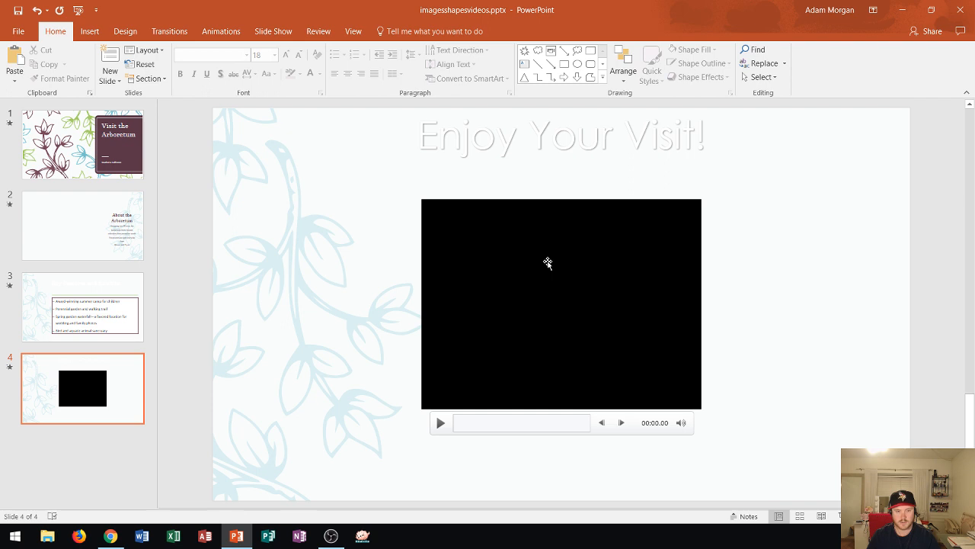
left_click(561, 304)
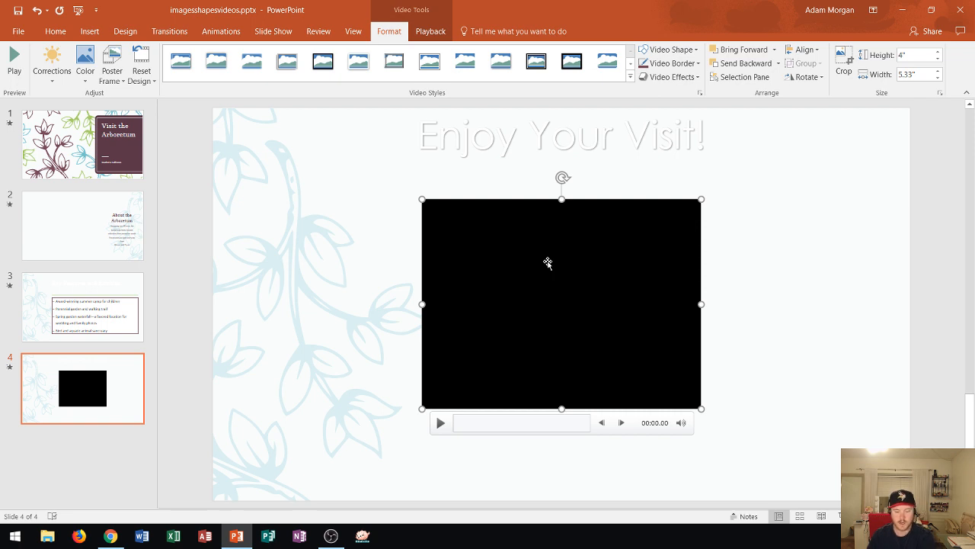
mouse_move(750, 185)
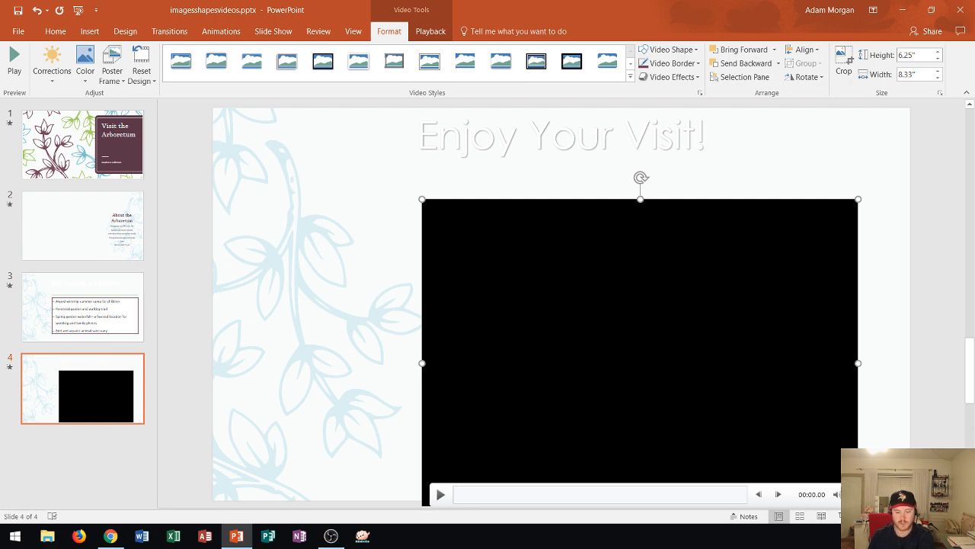
mouse_move(488, 179)
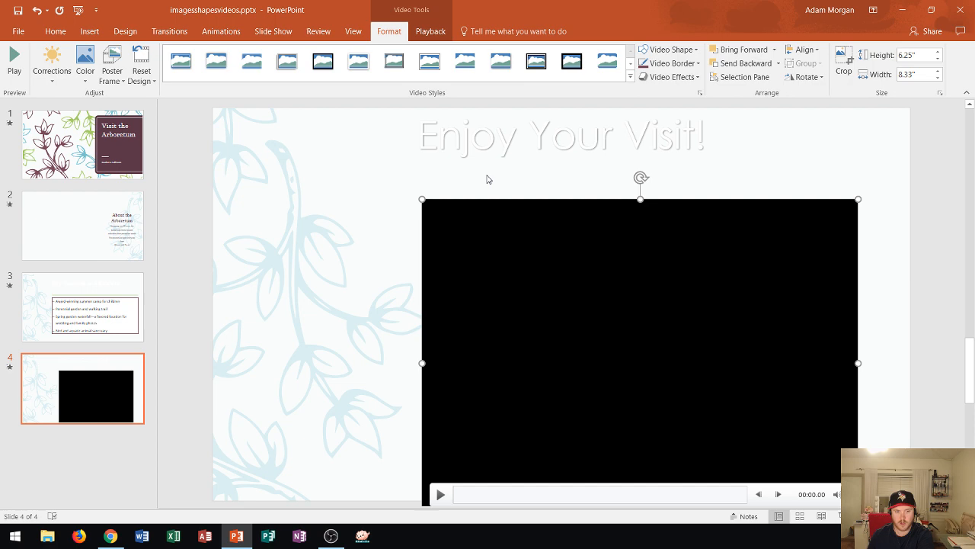
mouse_move(708, 341)
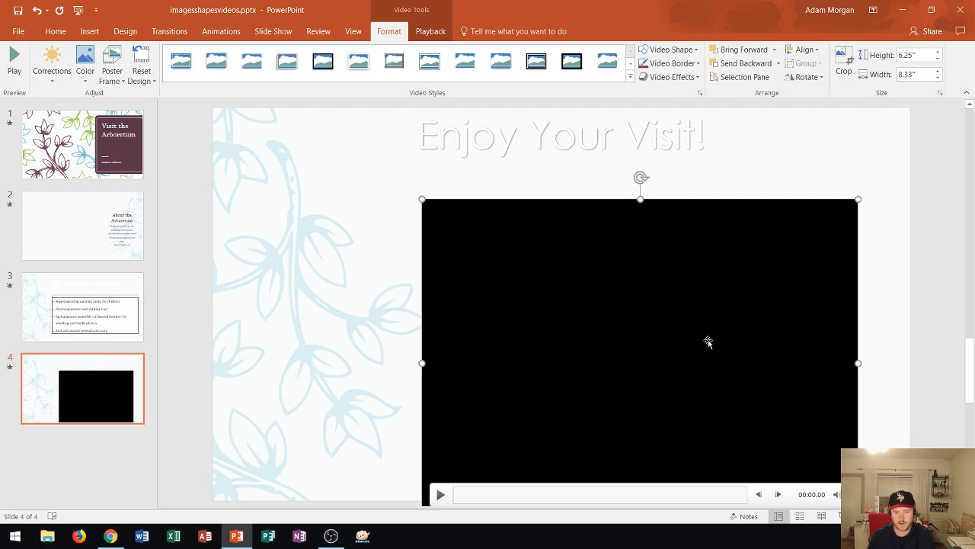
mouse_move(719, 441)
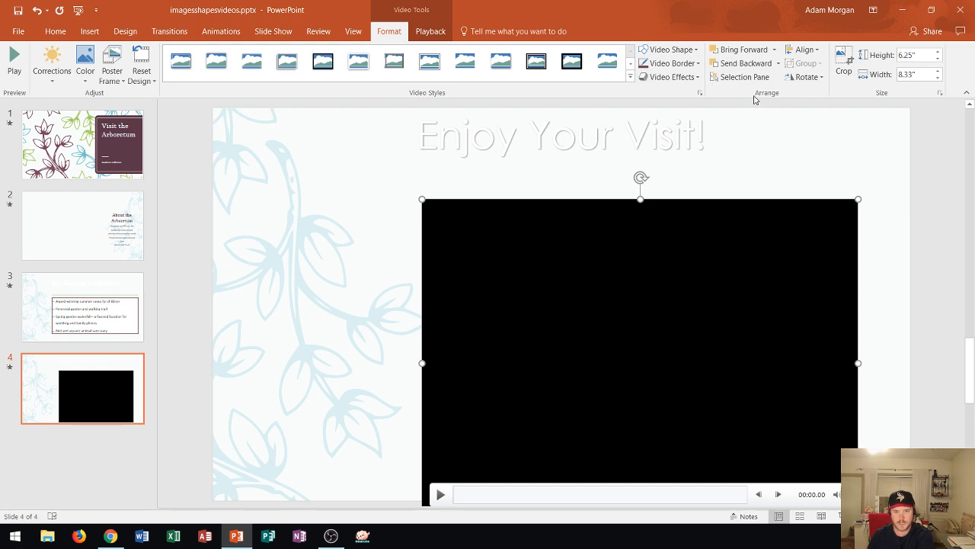
mouse_move(770, 95)
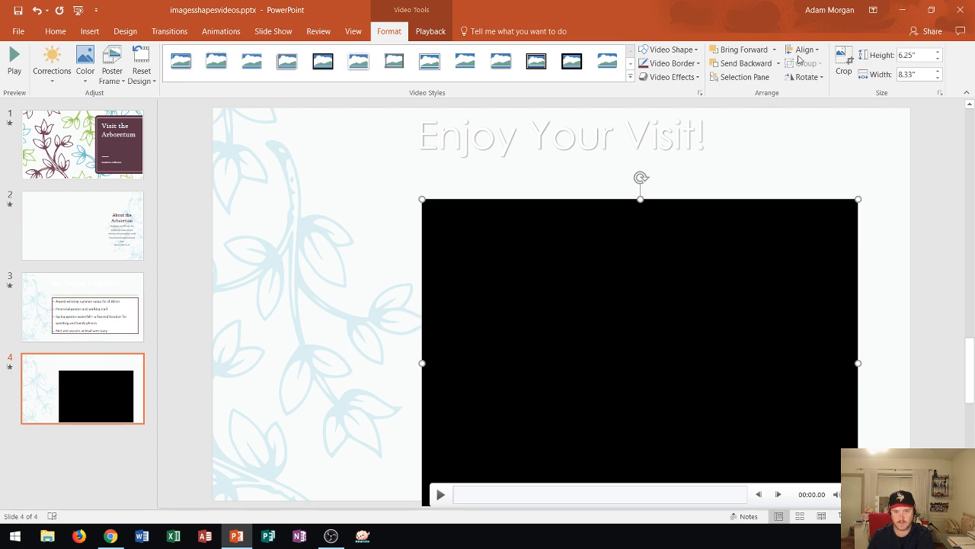
mouse_move(803, 50)
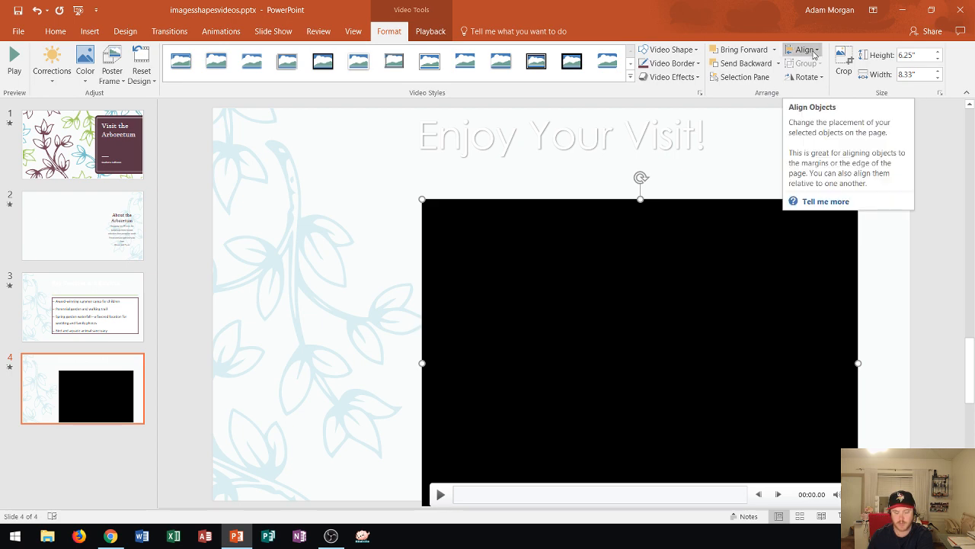
- Align the slide 4 video to the slide's bottom edge and centre it horizontally
left_click(804, 50)
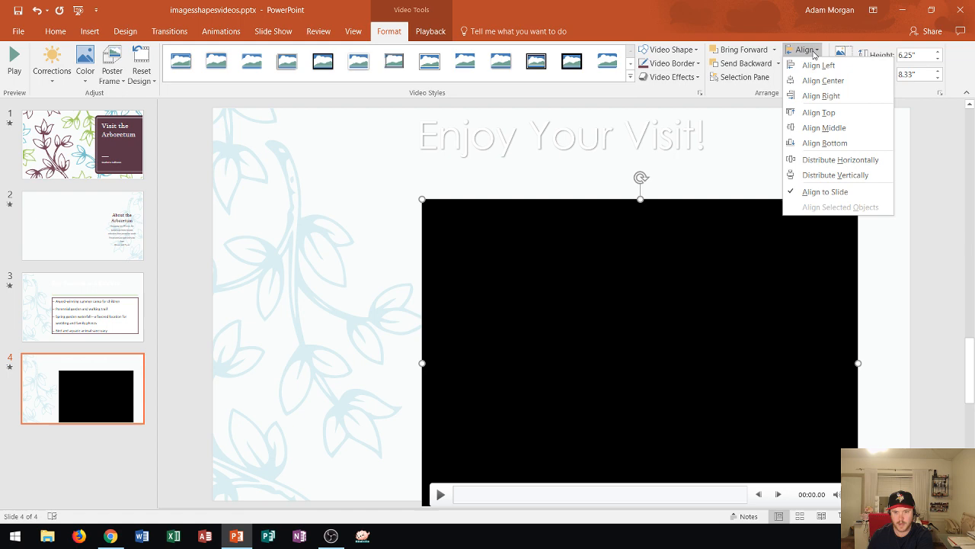
mouse_move(825, 191)
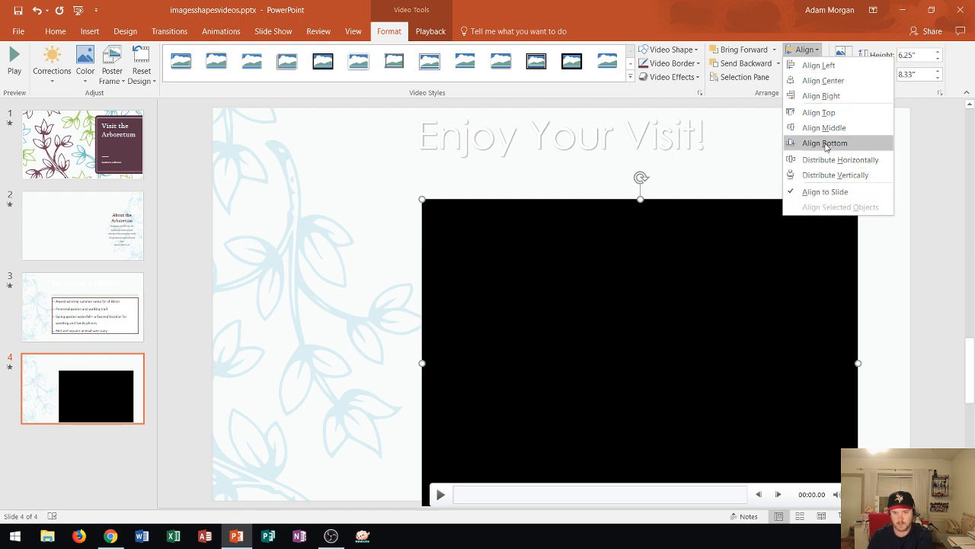
left_click(825, 143)
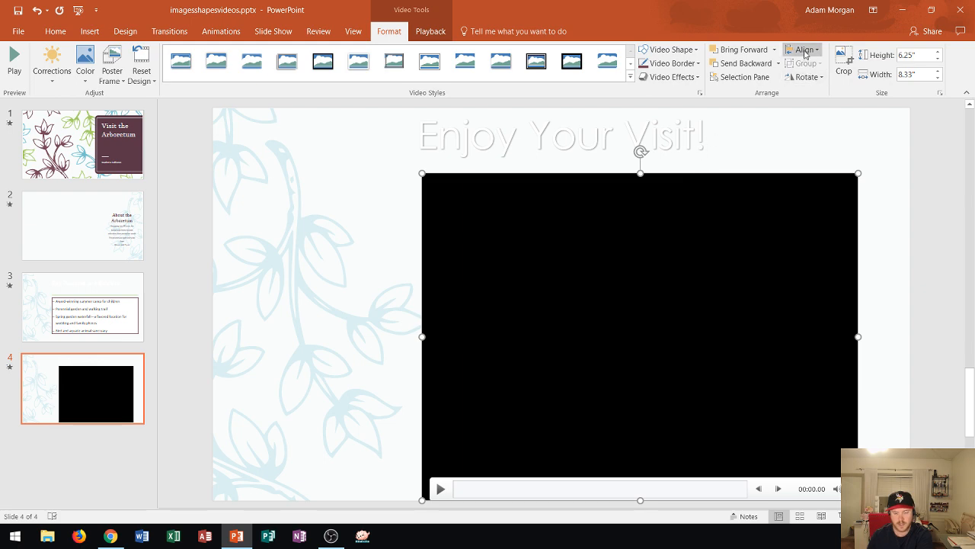
left_click(802, 49)
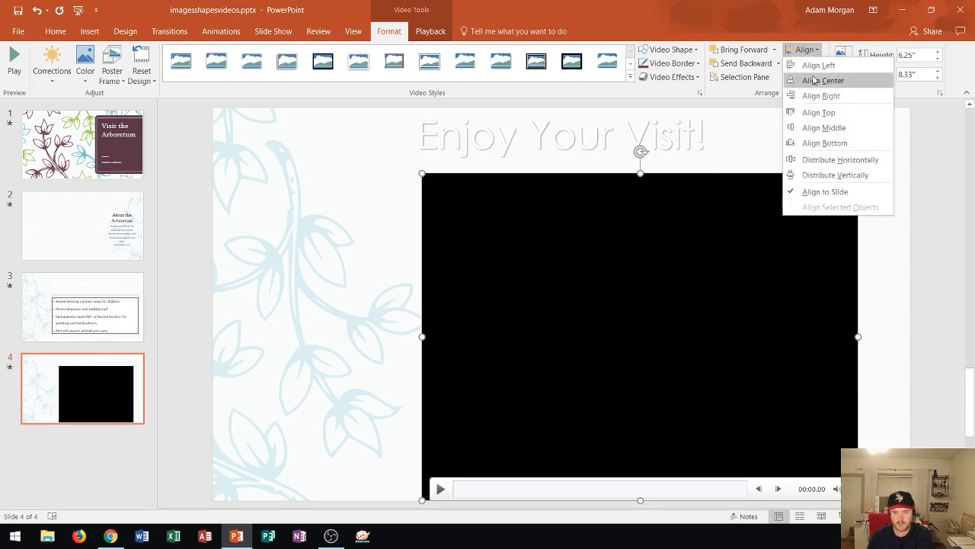
left_click(823, 80)
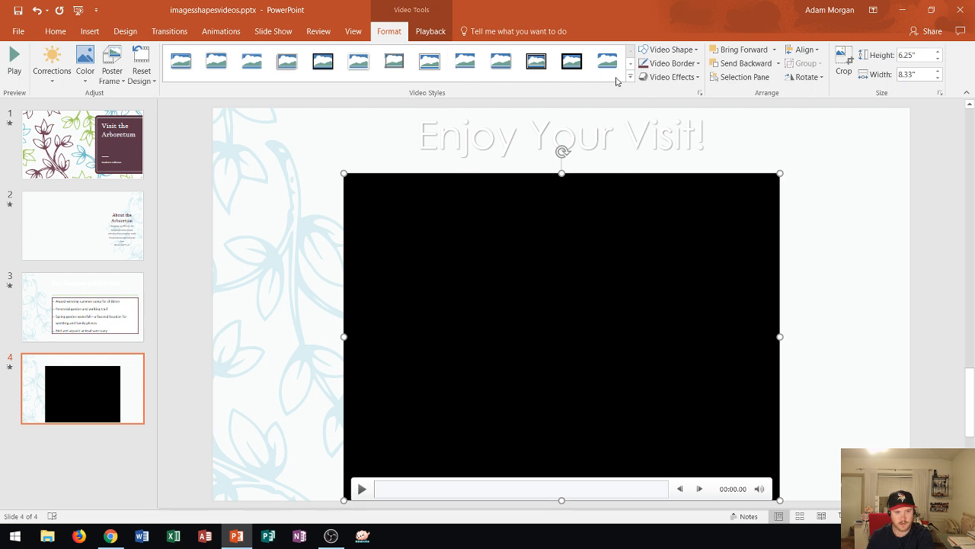
- Apply the beveled rectangle style from the Intense group and reselect the video
left_click(629, 79)
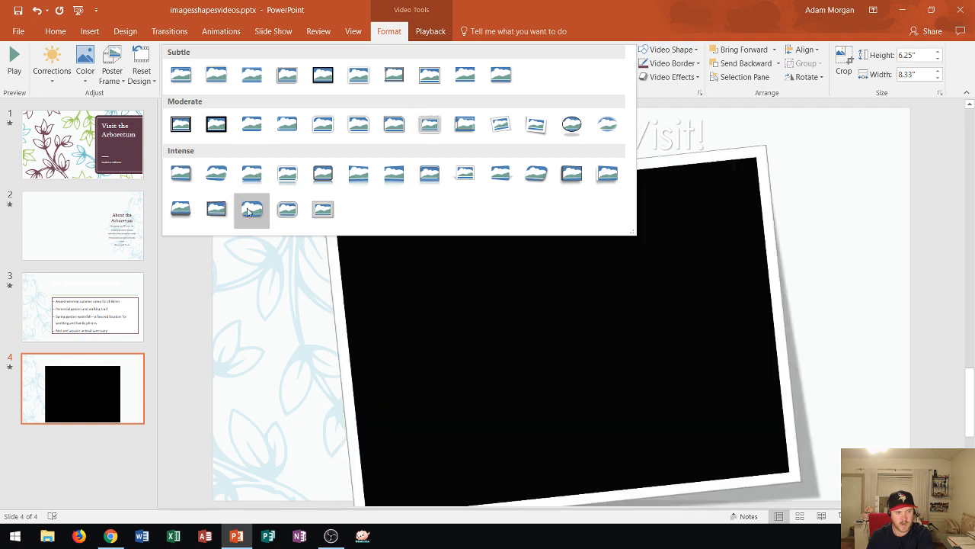
mouse_move(251, 210)
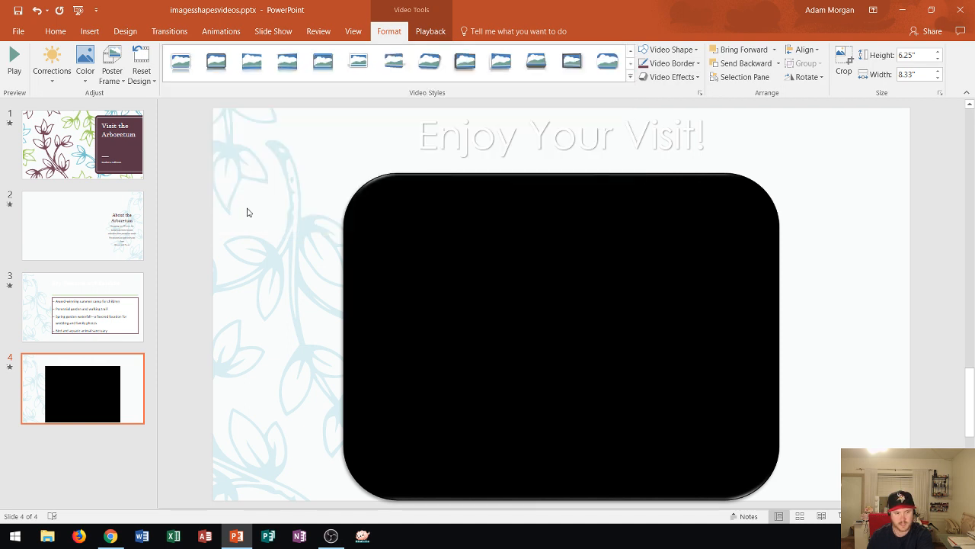
left_click(562, 335)
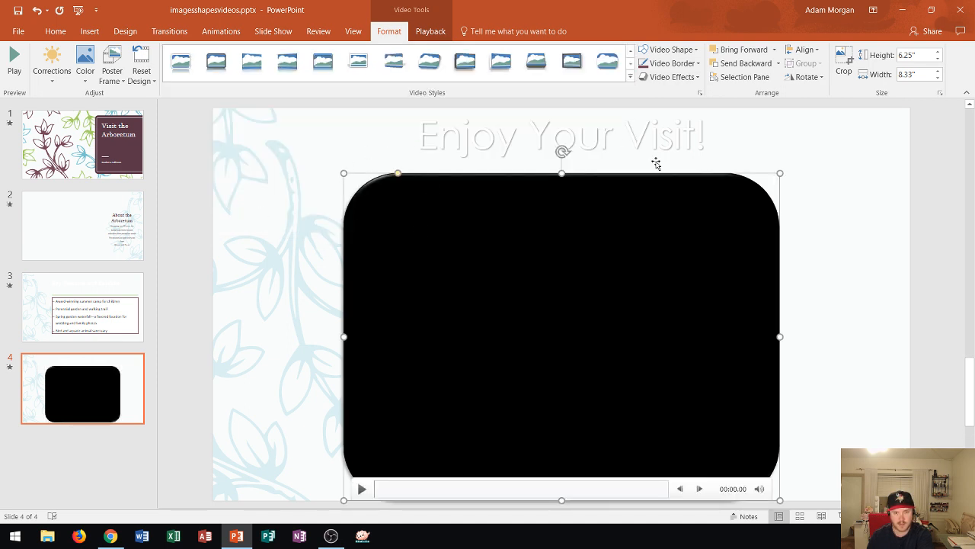
mouse_move(349, 205)
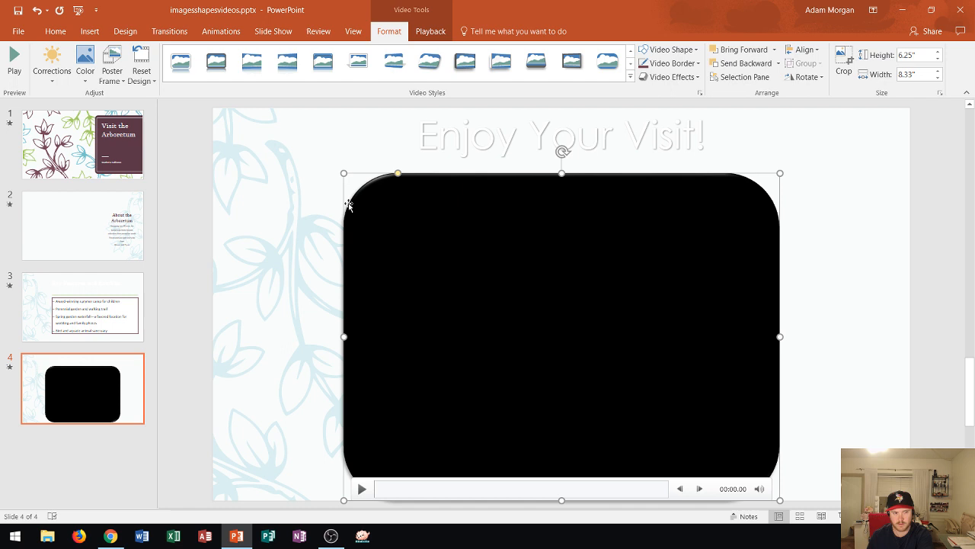
mouse_move(762, 185)
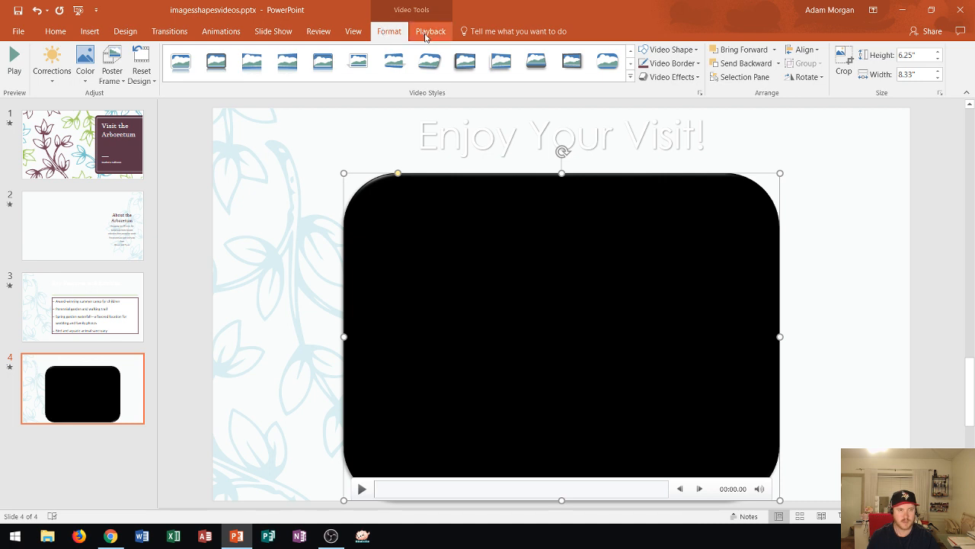
- Show the video's Playback options under Video Tools
left_click(430, 31)
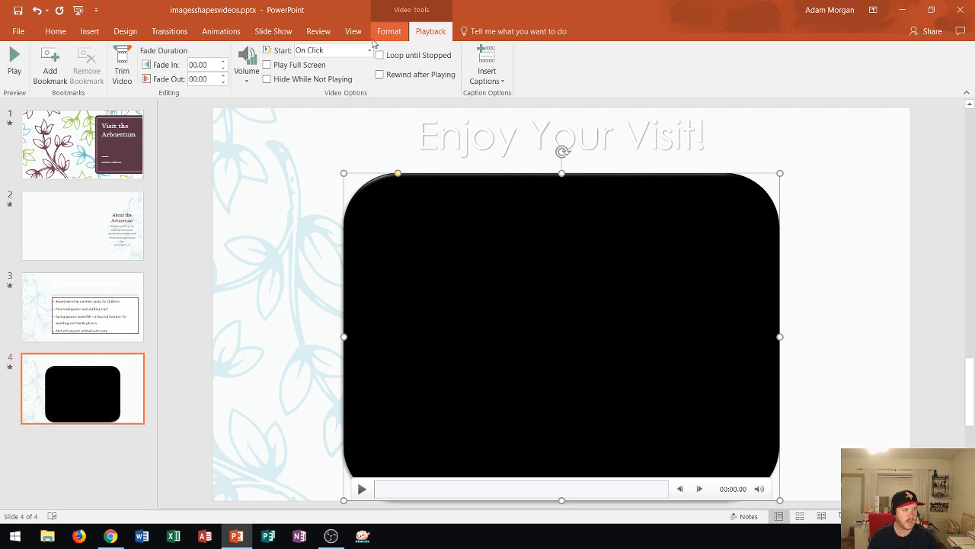
mouse_move(14, 61)
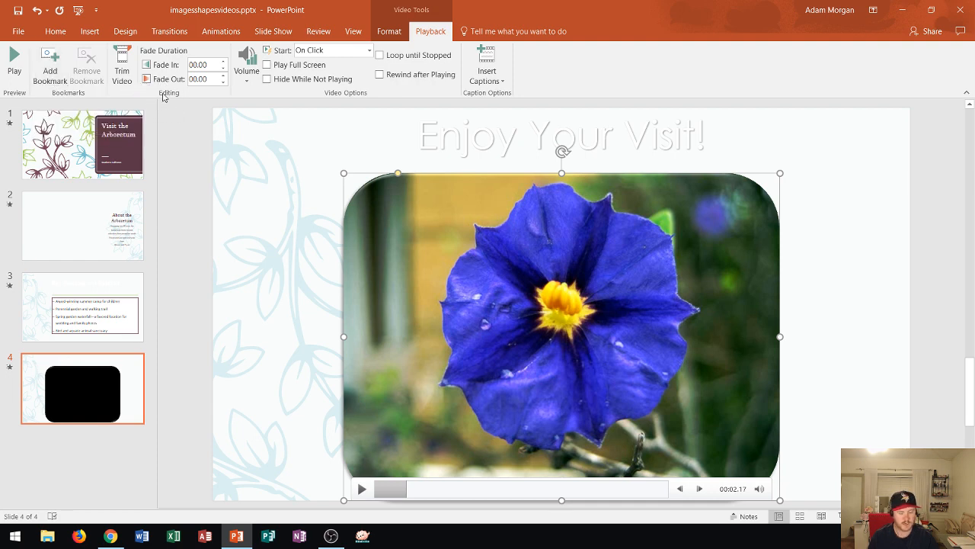
mouse_move(122, 64)
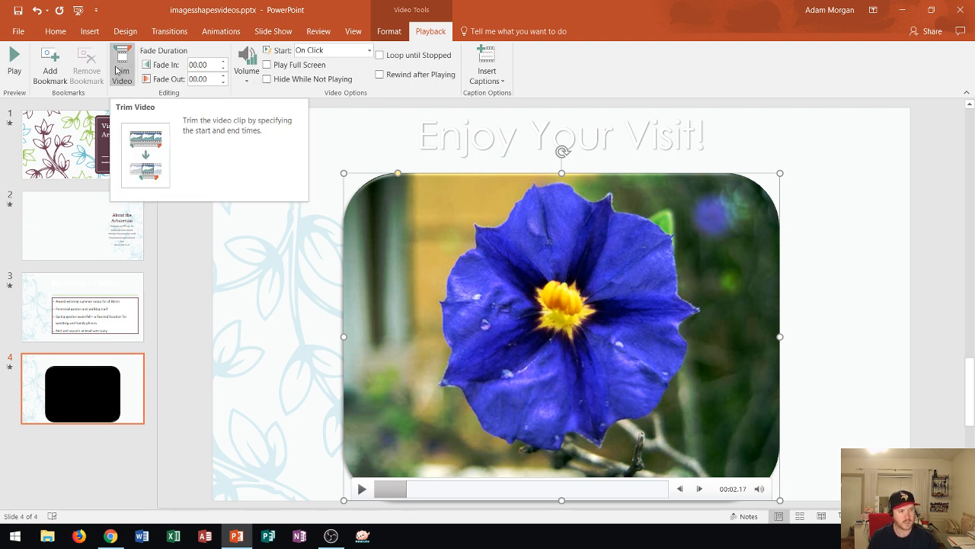
- Trim the slide 4 video so its end time is 00:14.000
left_click(122, 65)
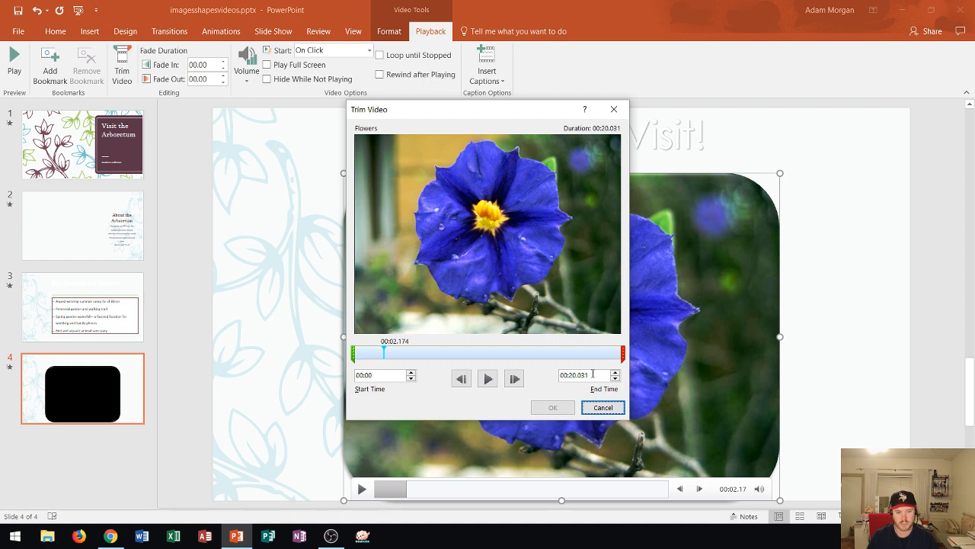
left_click(583, 375)
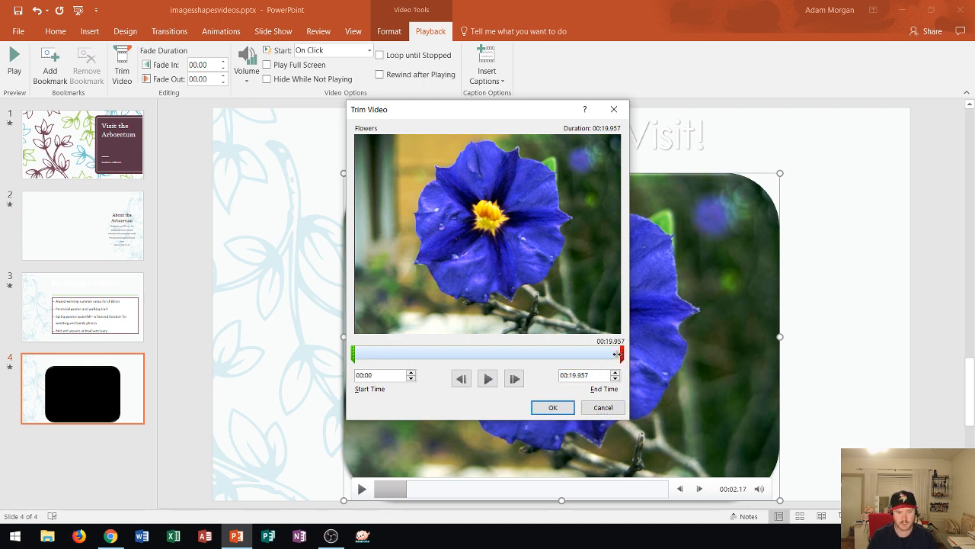
left_click_drag(620, 352, 561, 353)
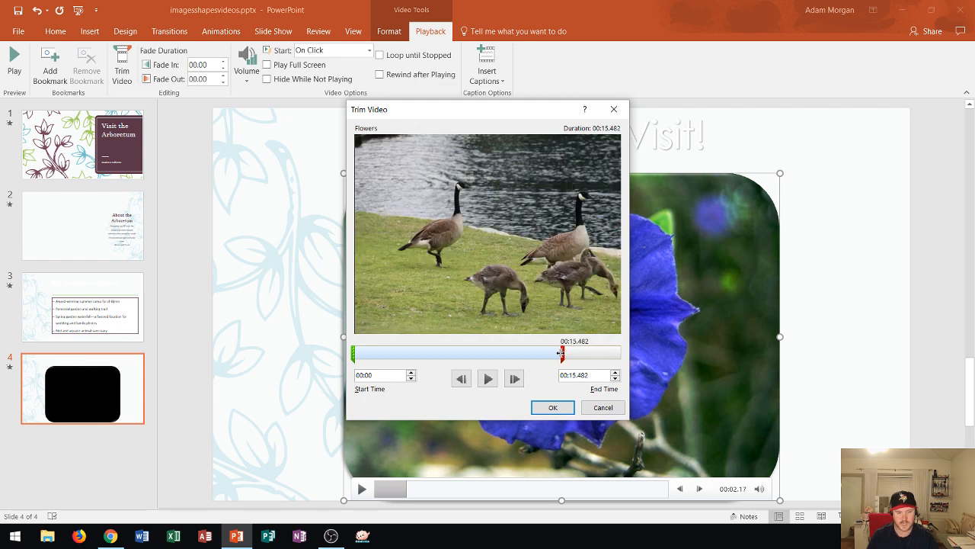
left_click_drag(562, 352, 553, 352)
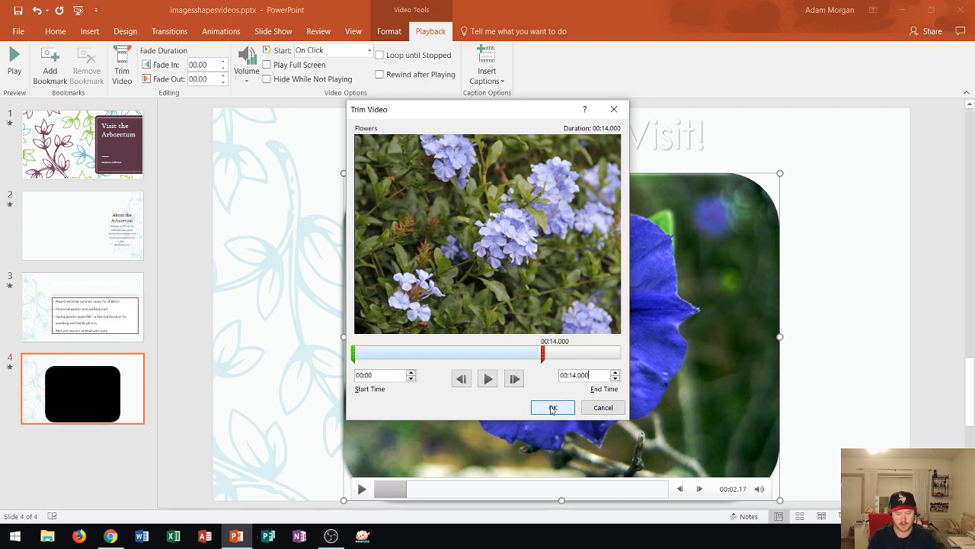
left_click(551, 408)
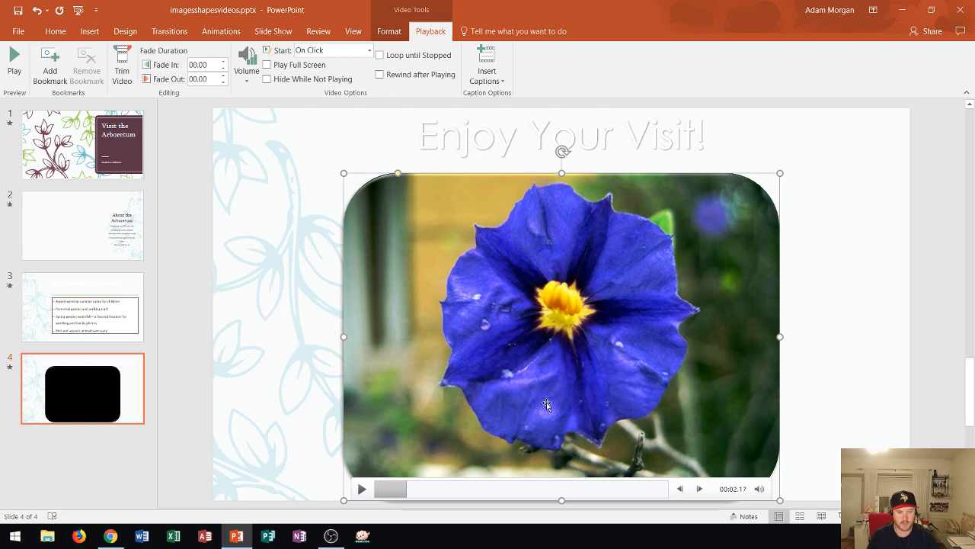
- Preview the trimmed Enjoy Your Visit! video, then set its Start option to Automatically
left_click(361, 488)
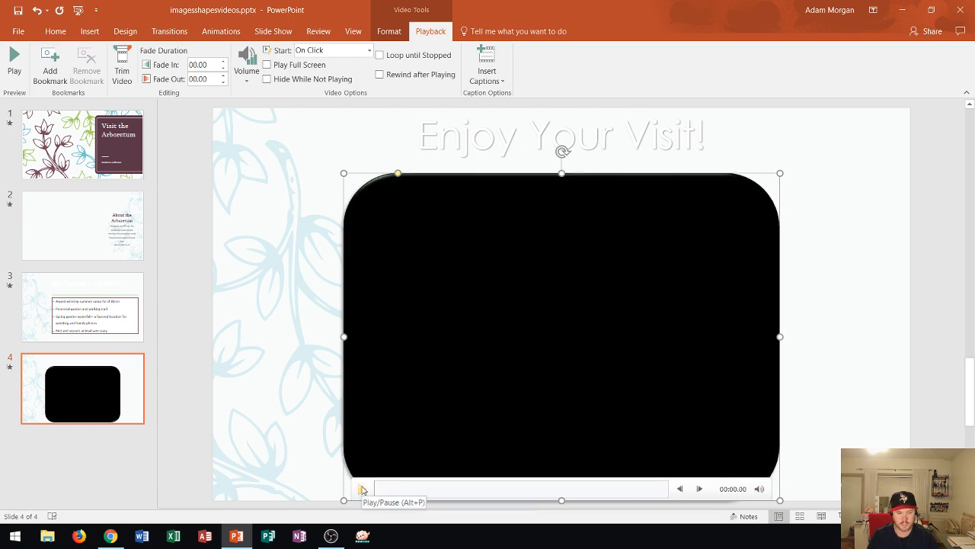
left_click(362, 489)
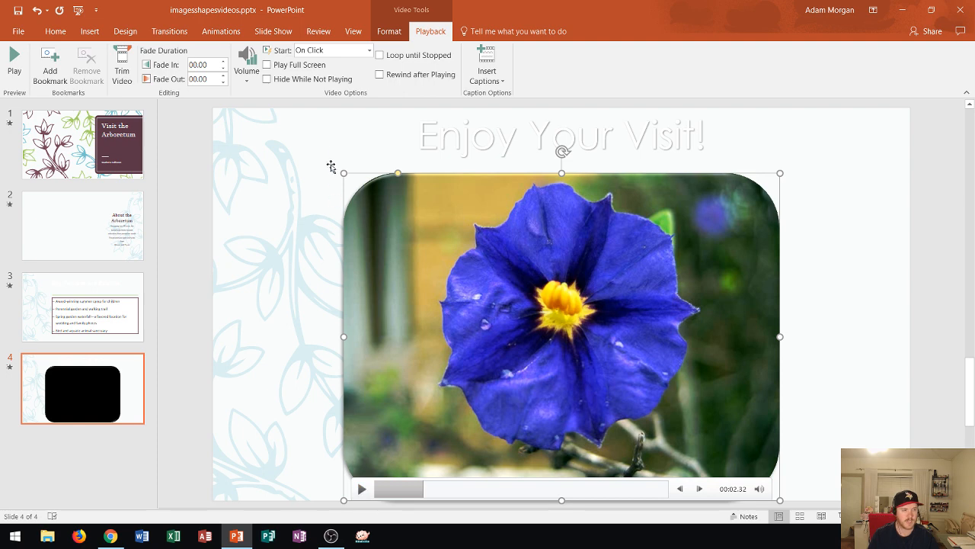
left_click(370, 51)
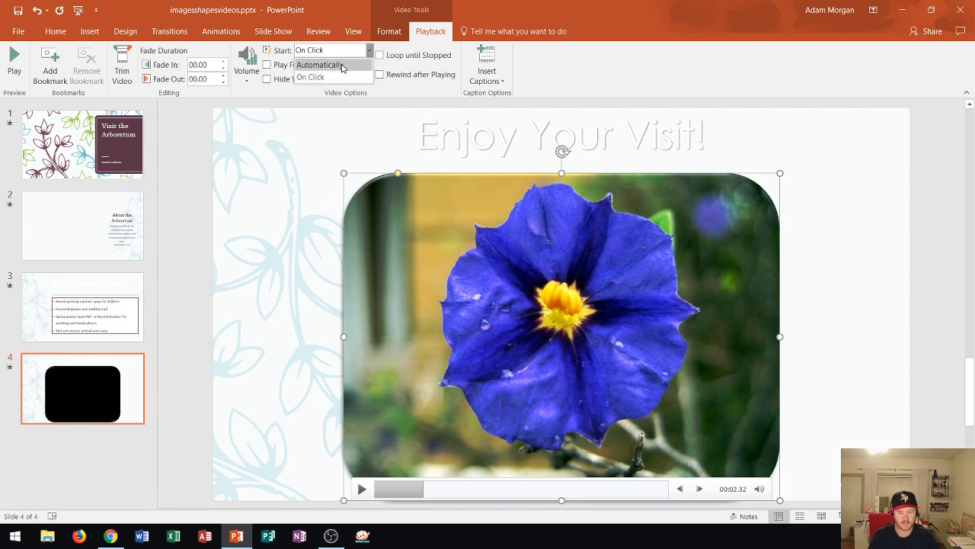
left_click(319, 64)
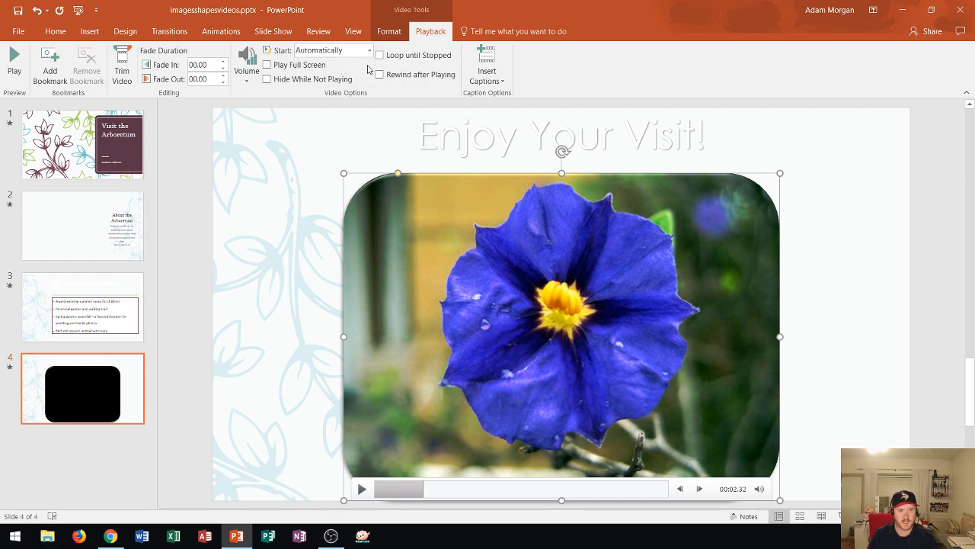
mouse_move(380, 55)
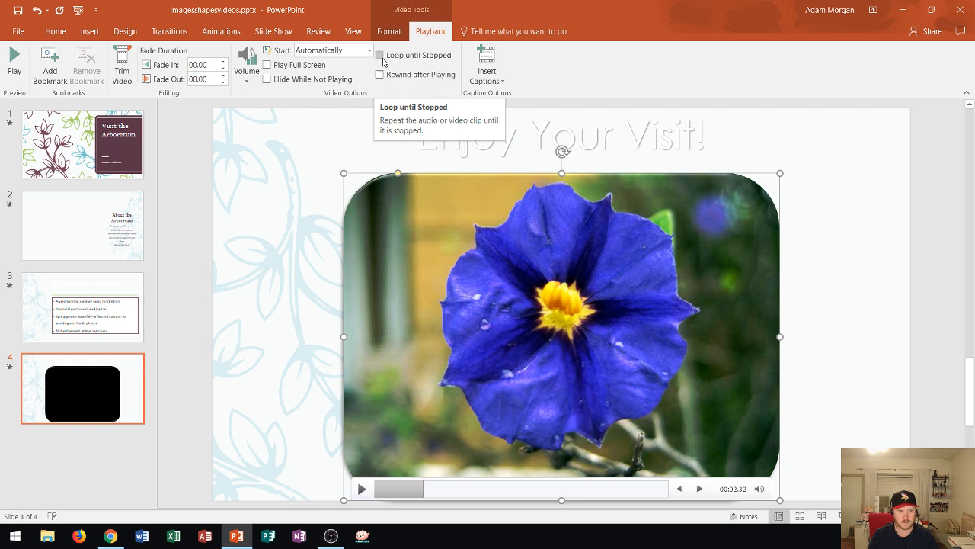
mouse_move(324, 115)
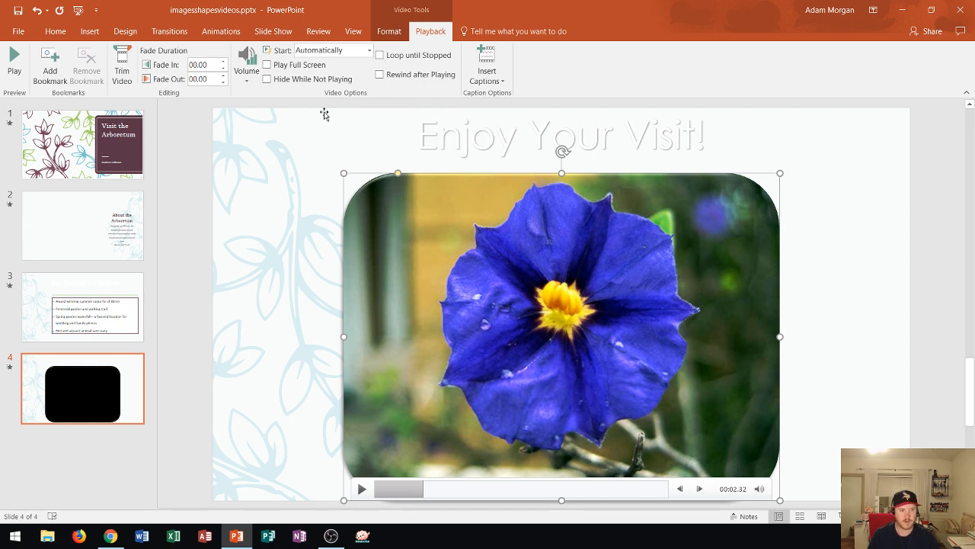
mouse_move(446, 109)
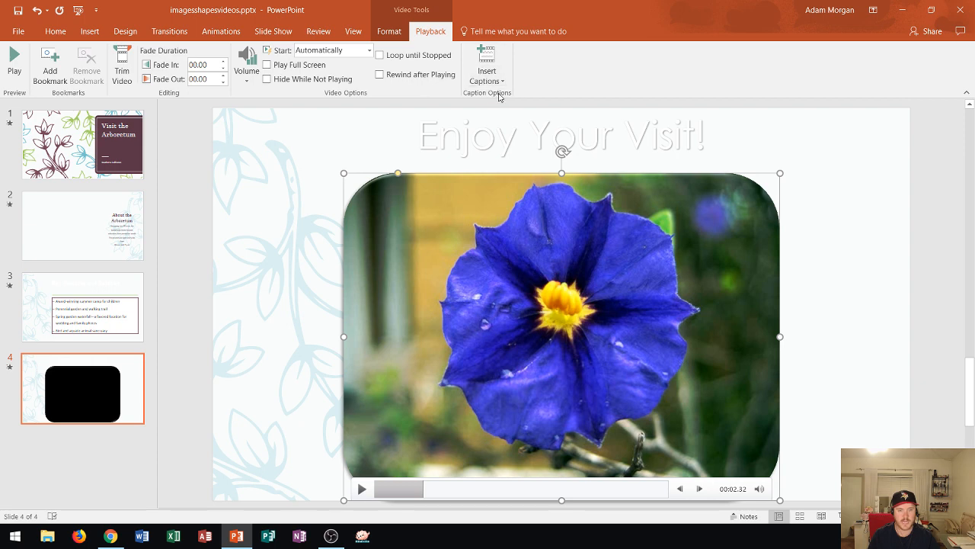
mouse_move(674, 264)
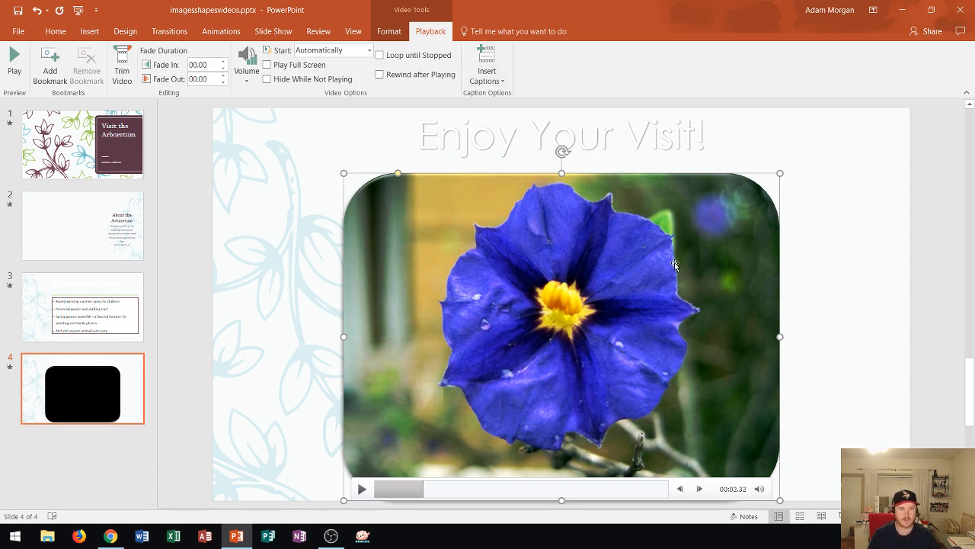